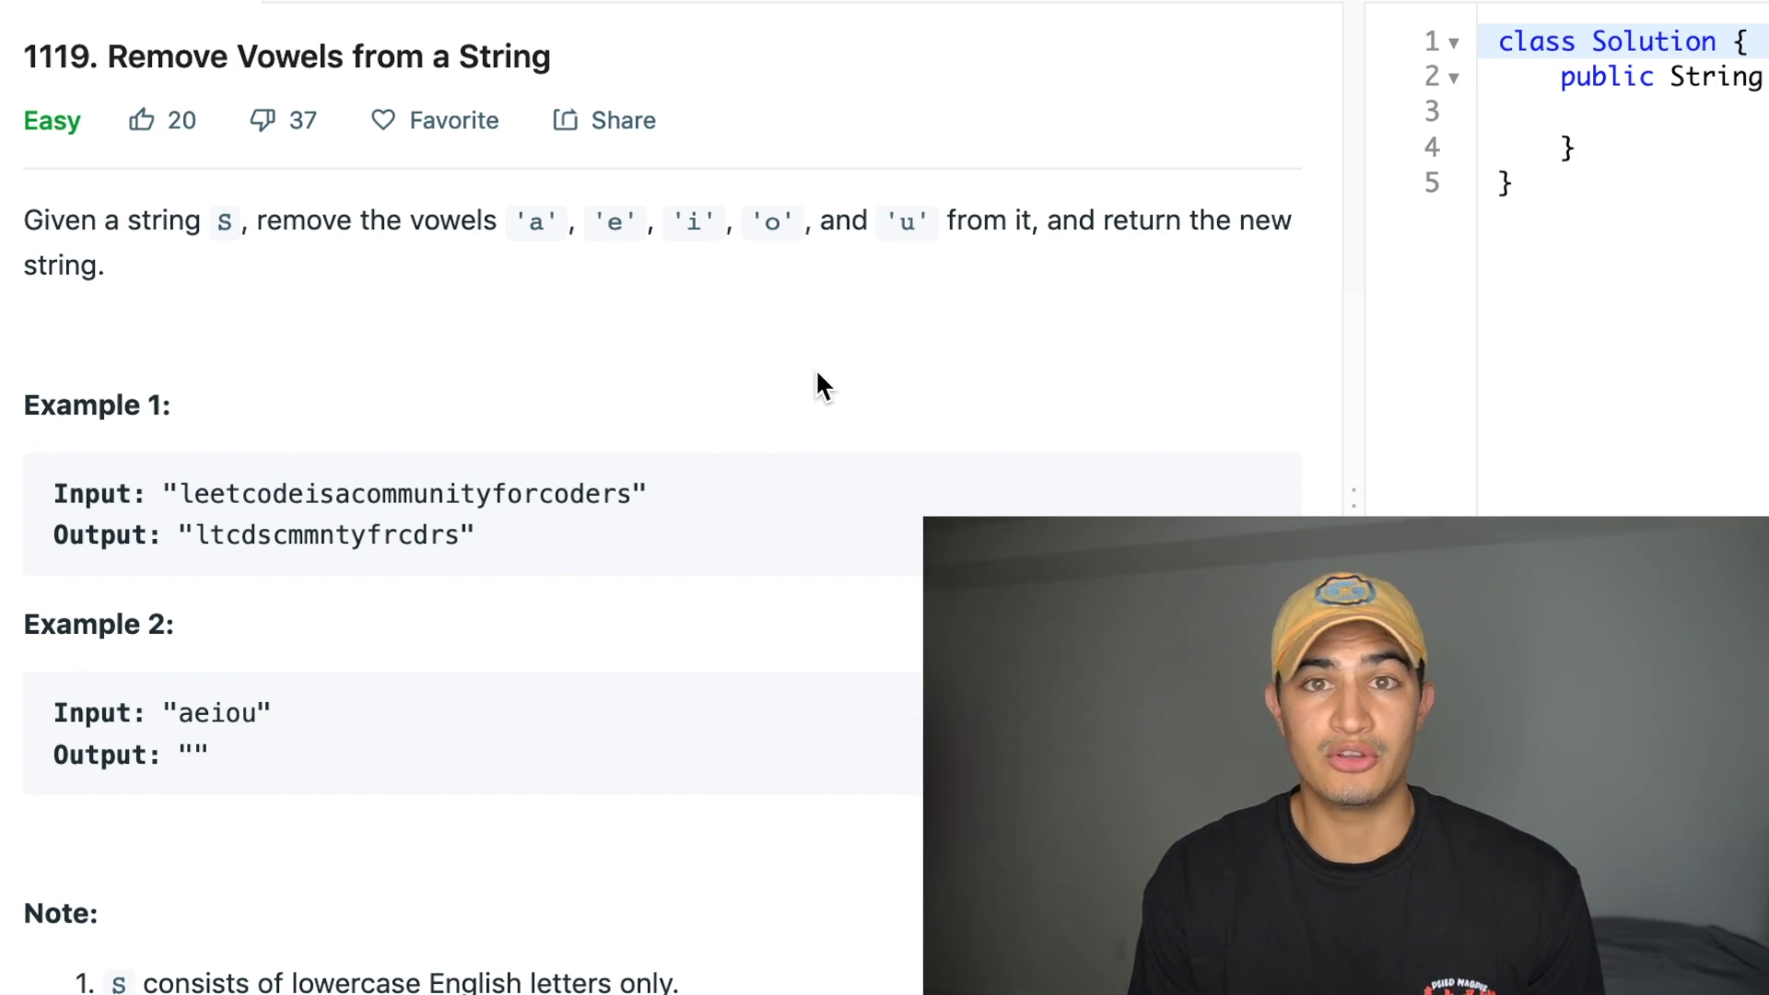
mouse_move(220, 604)
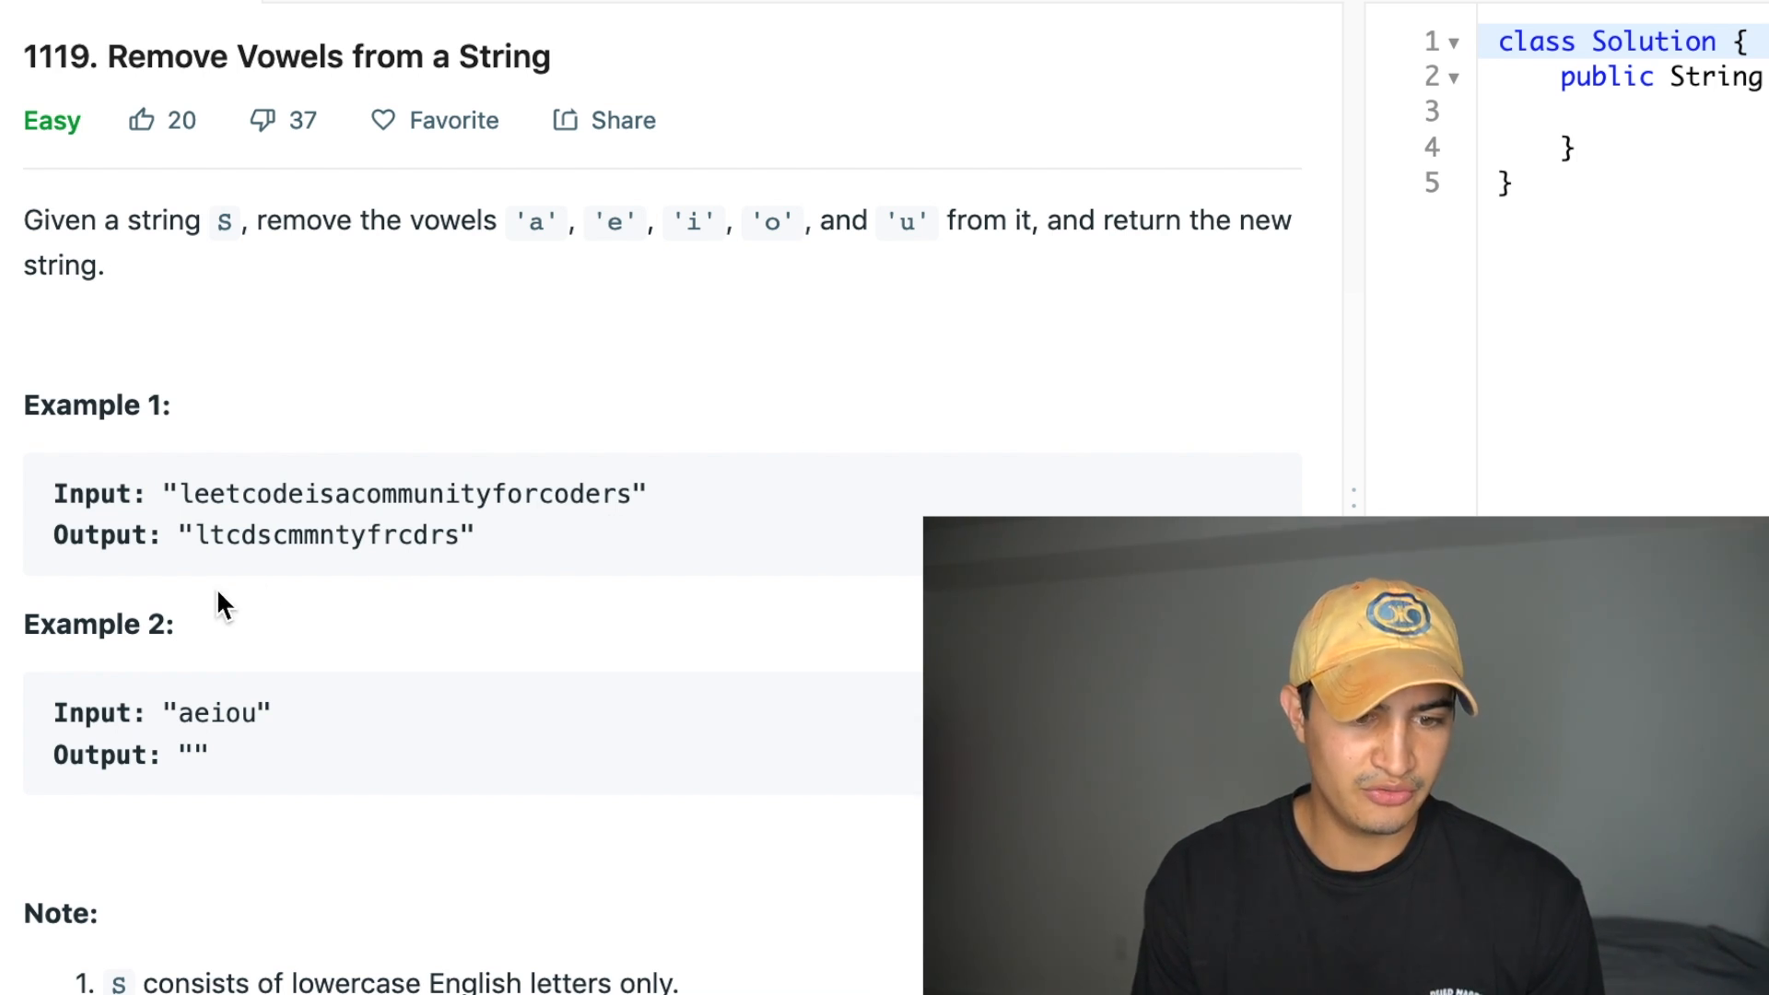
mouse_move(194, 533)
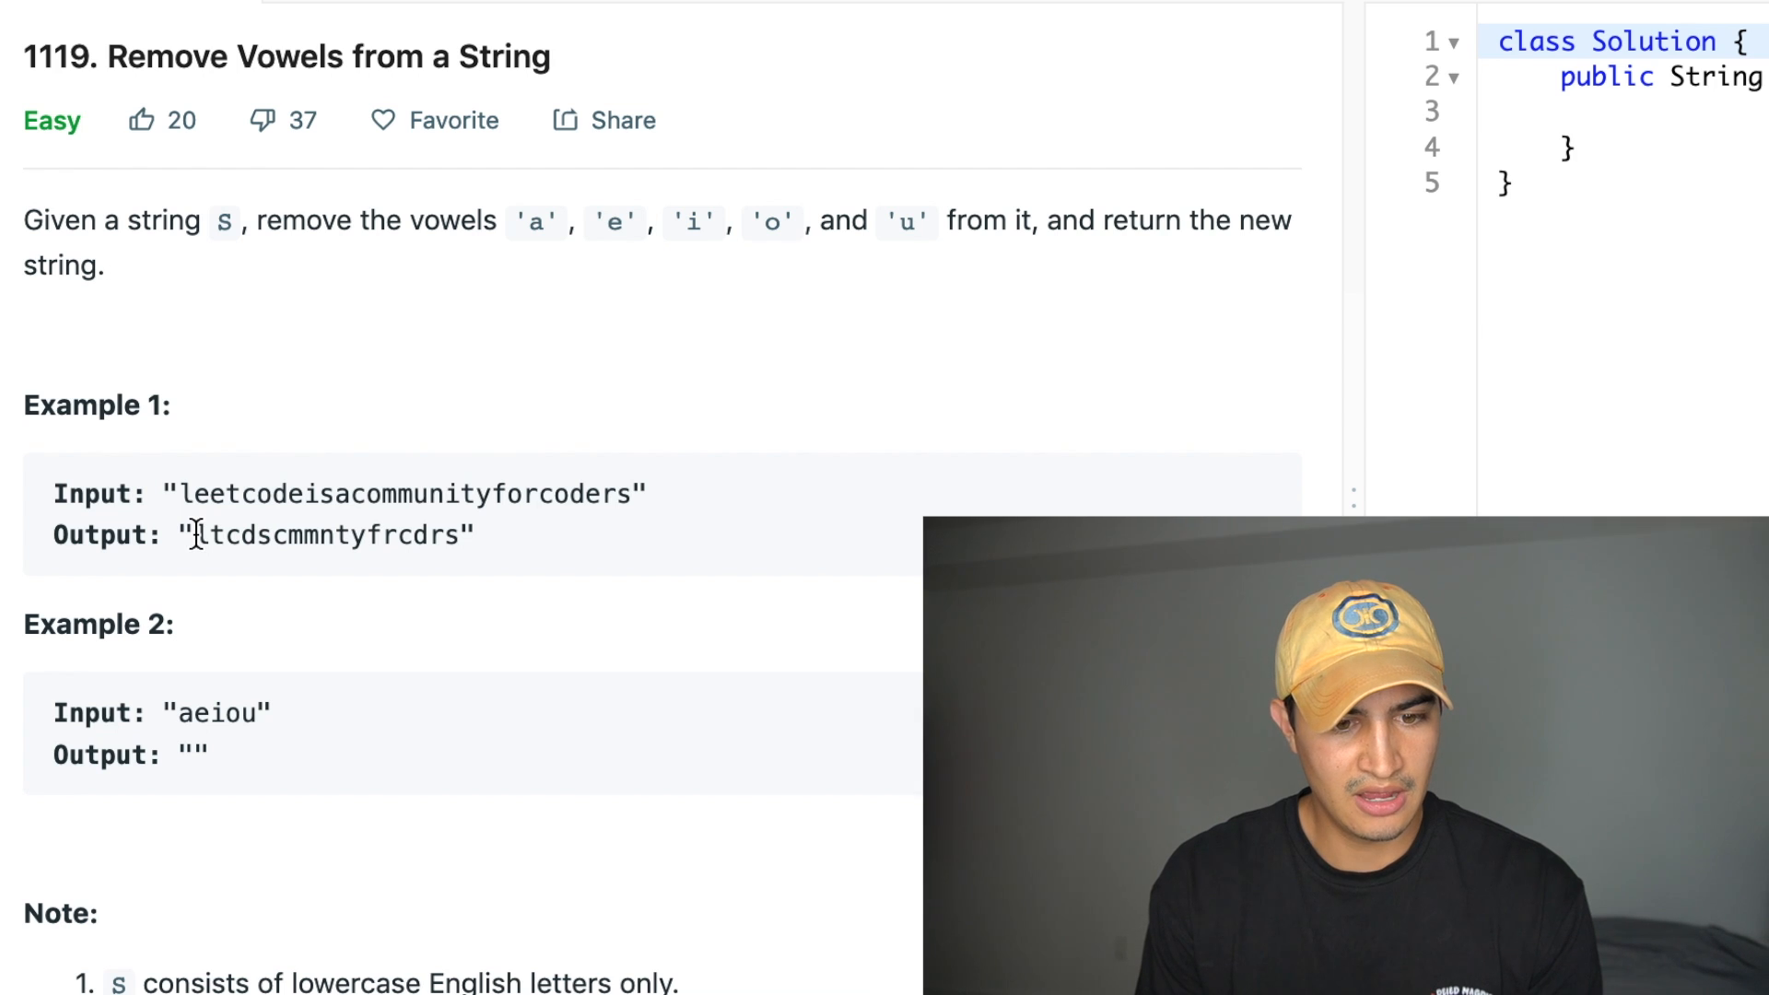
Review Example 1's expected output, then place the cursor inside the removeVowels method body.
left_click_drag(194, 535, 457, 535)
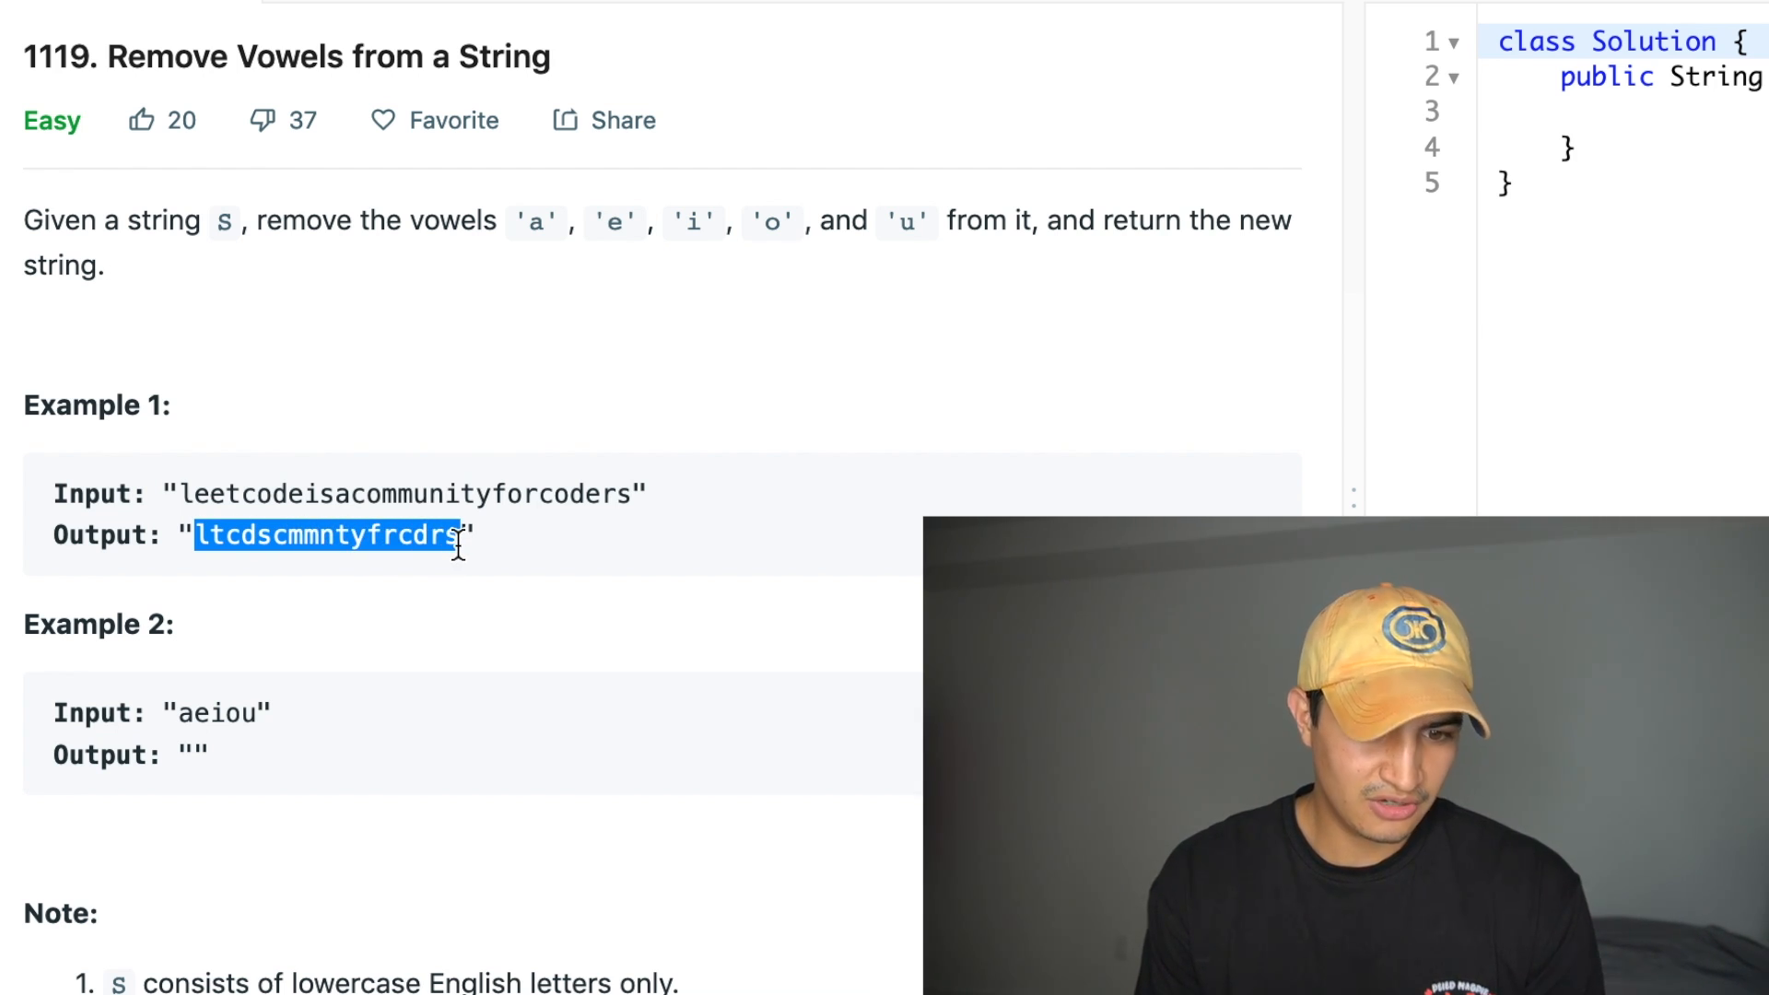
left_click(508, 553)
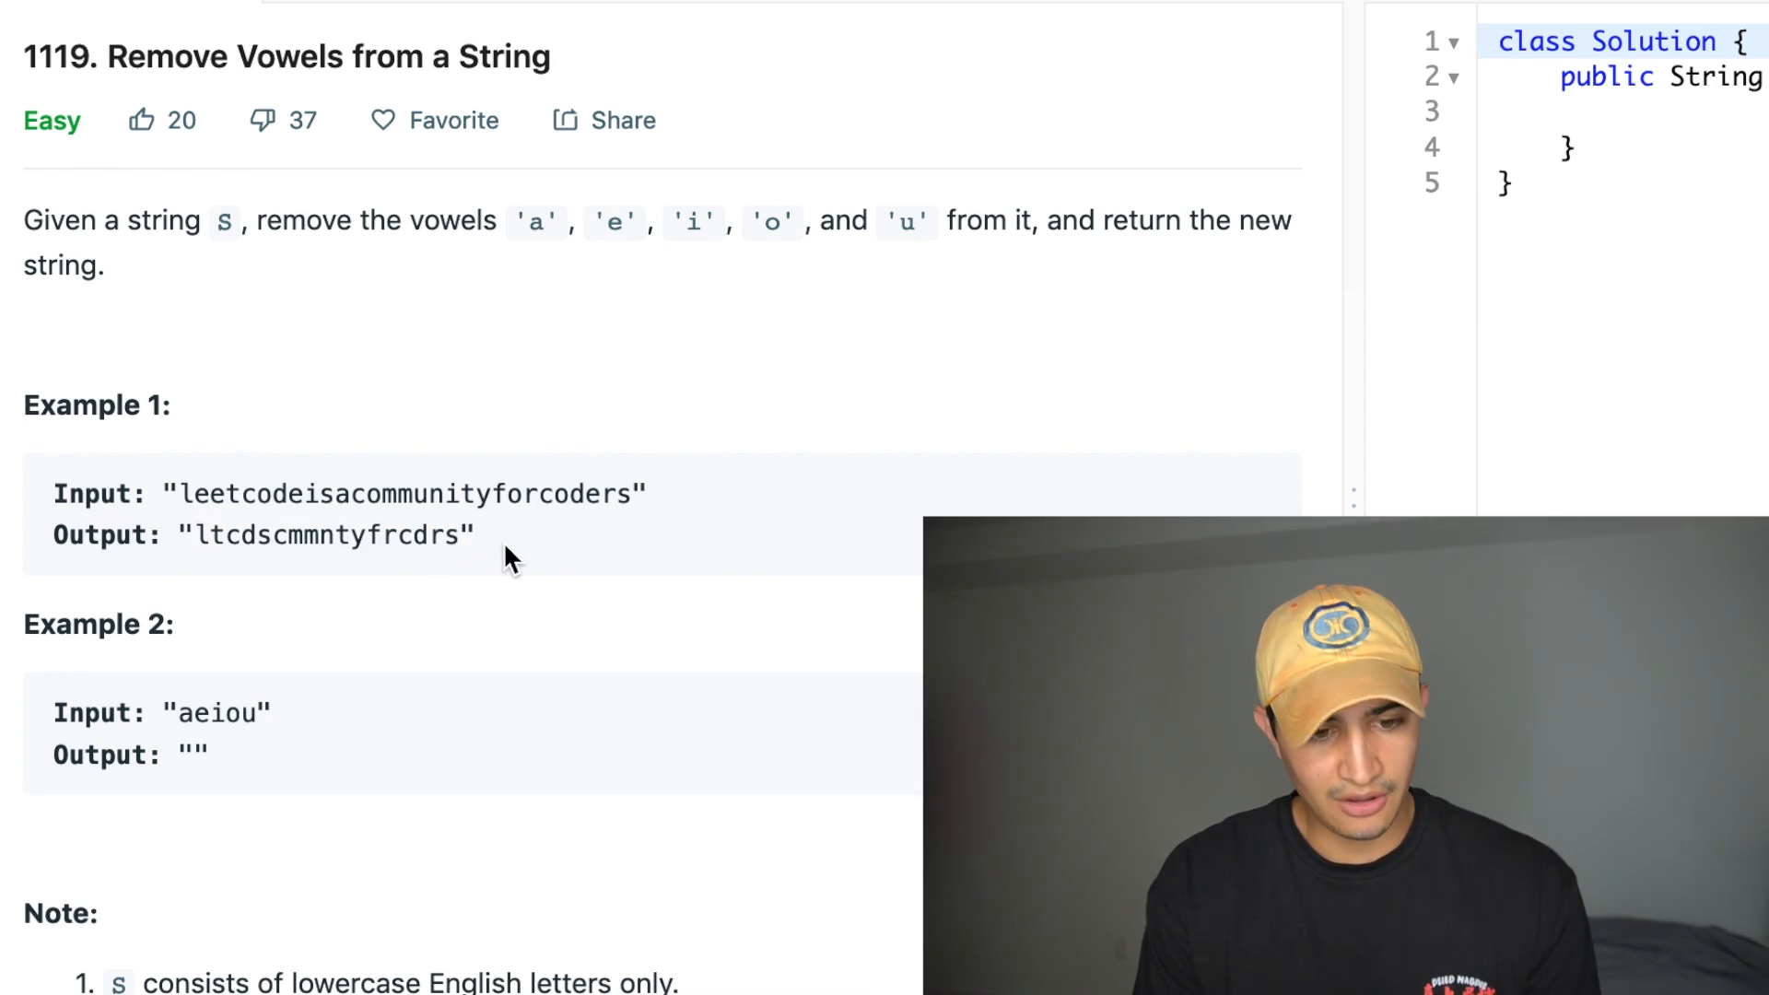
scroll("down", 3)
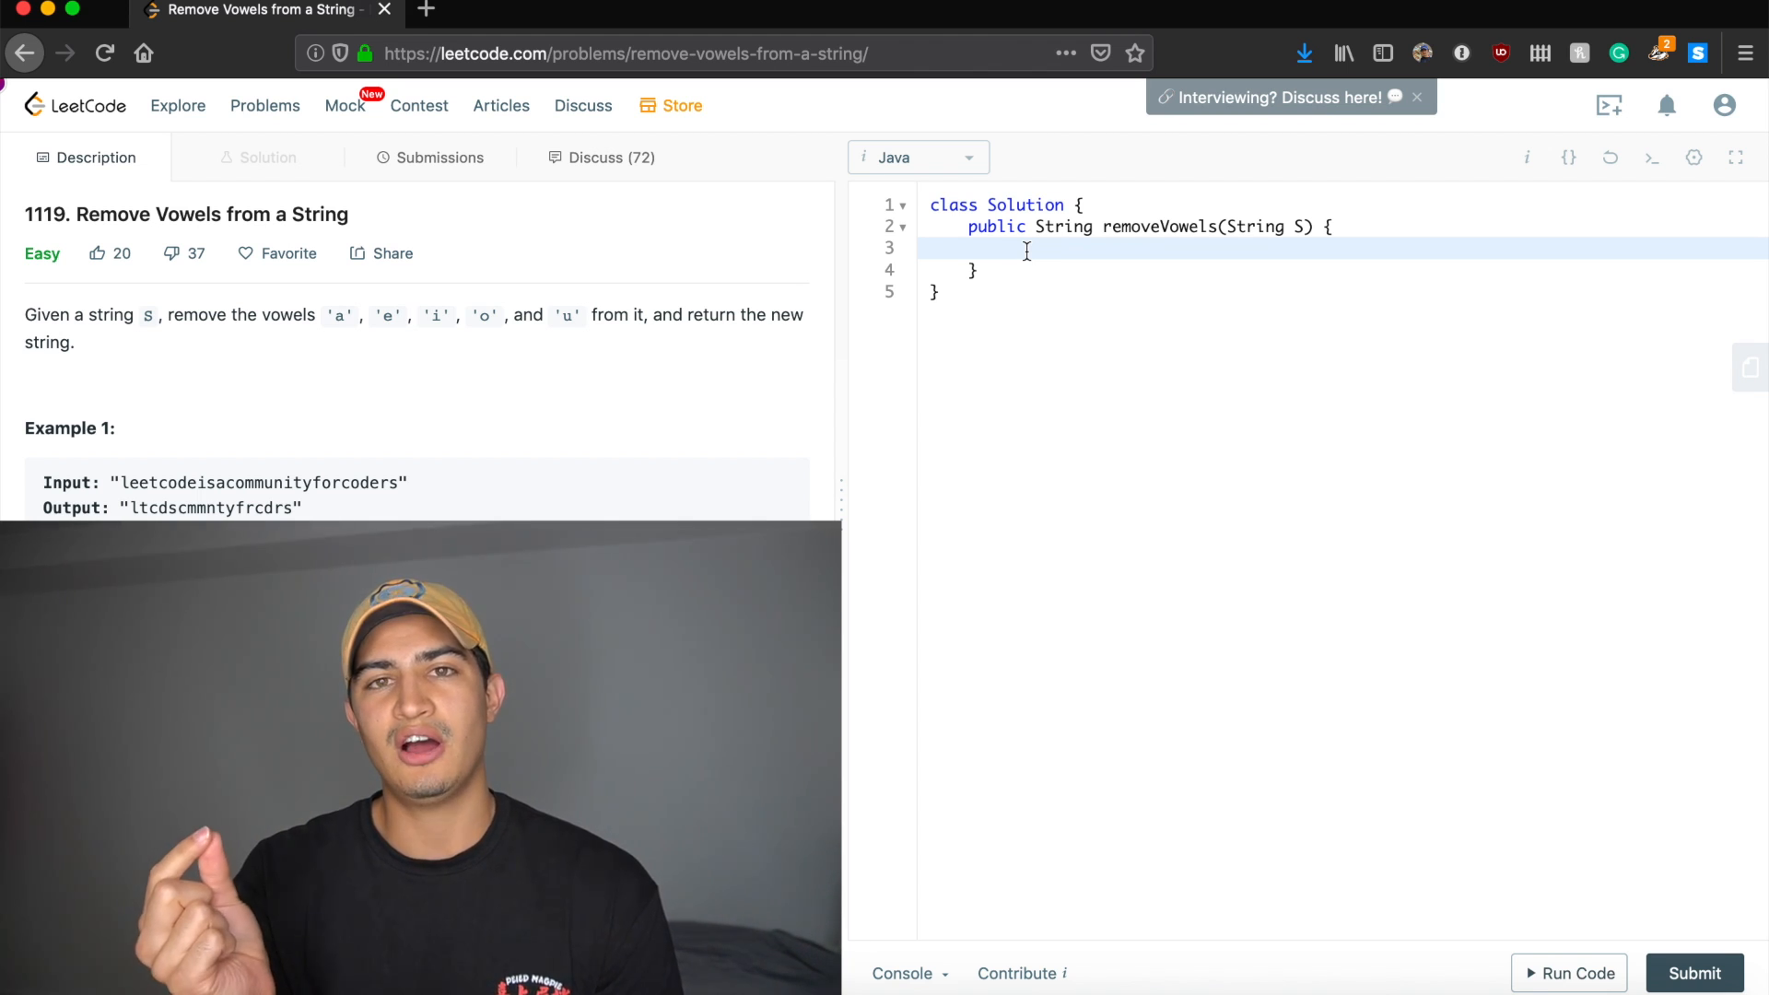
left_click(1010, 247)
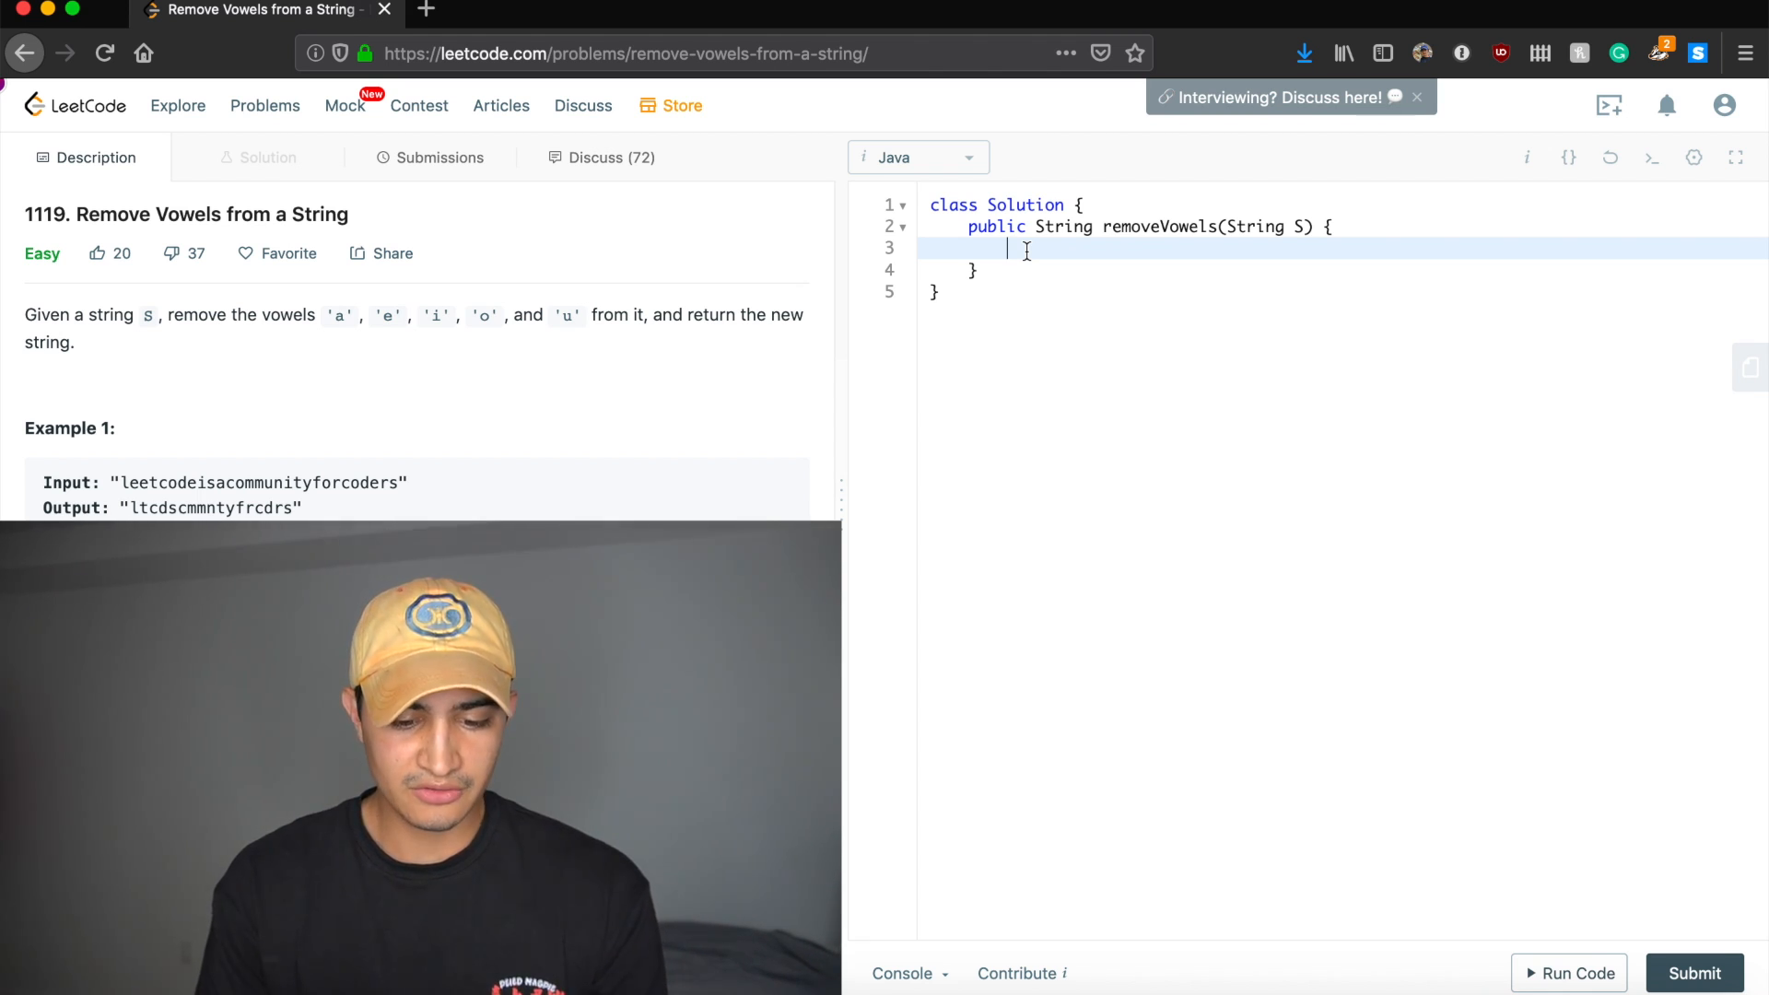
Declare Set<Character> vowels = new HashSet<>() in the method.
type("HashS")
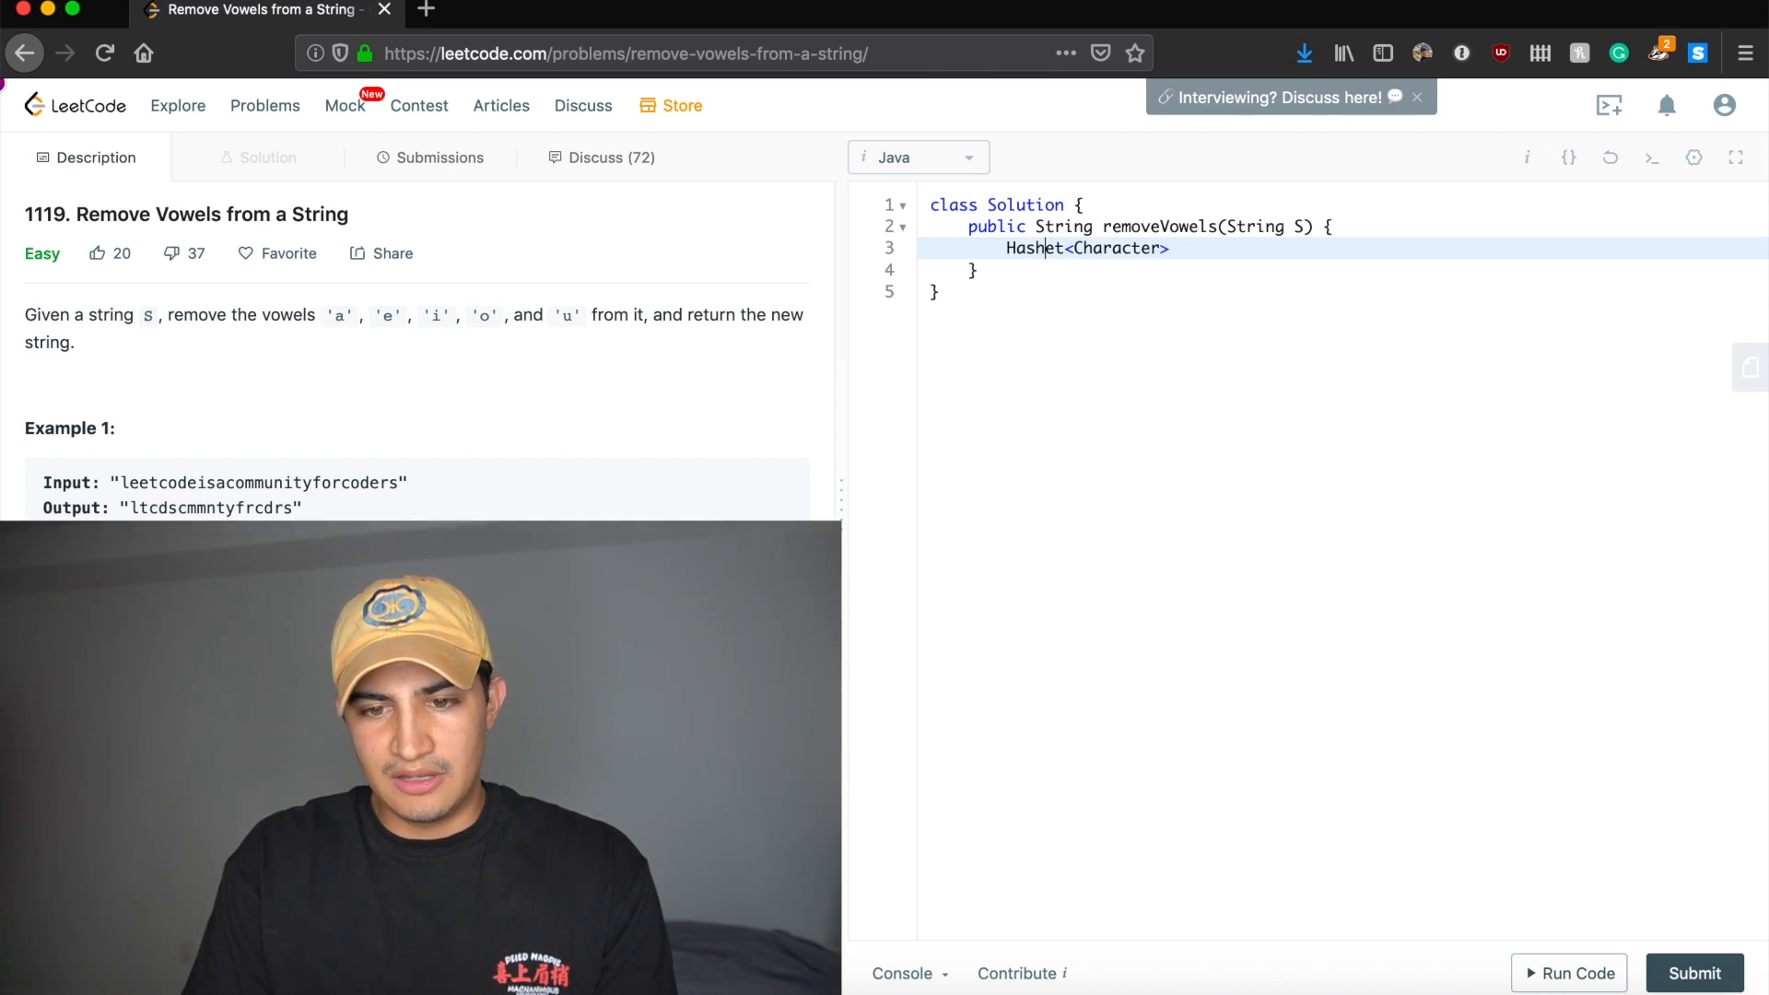
type("Set<Character>")
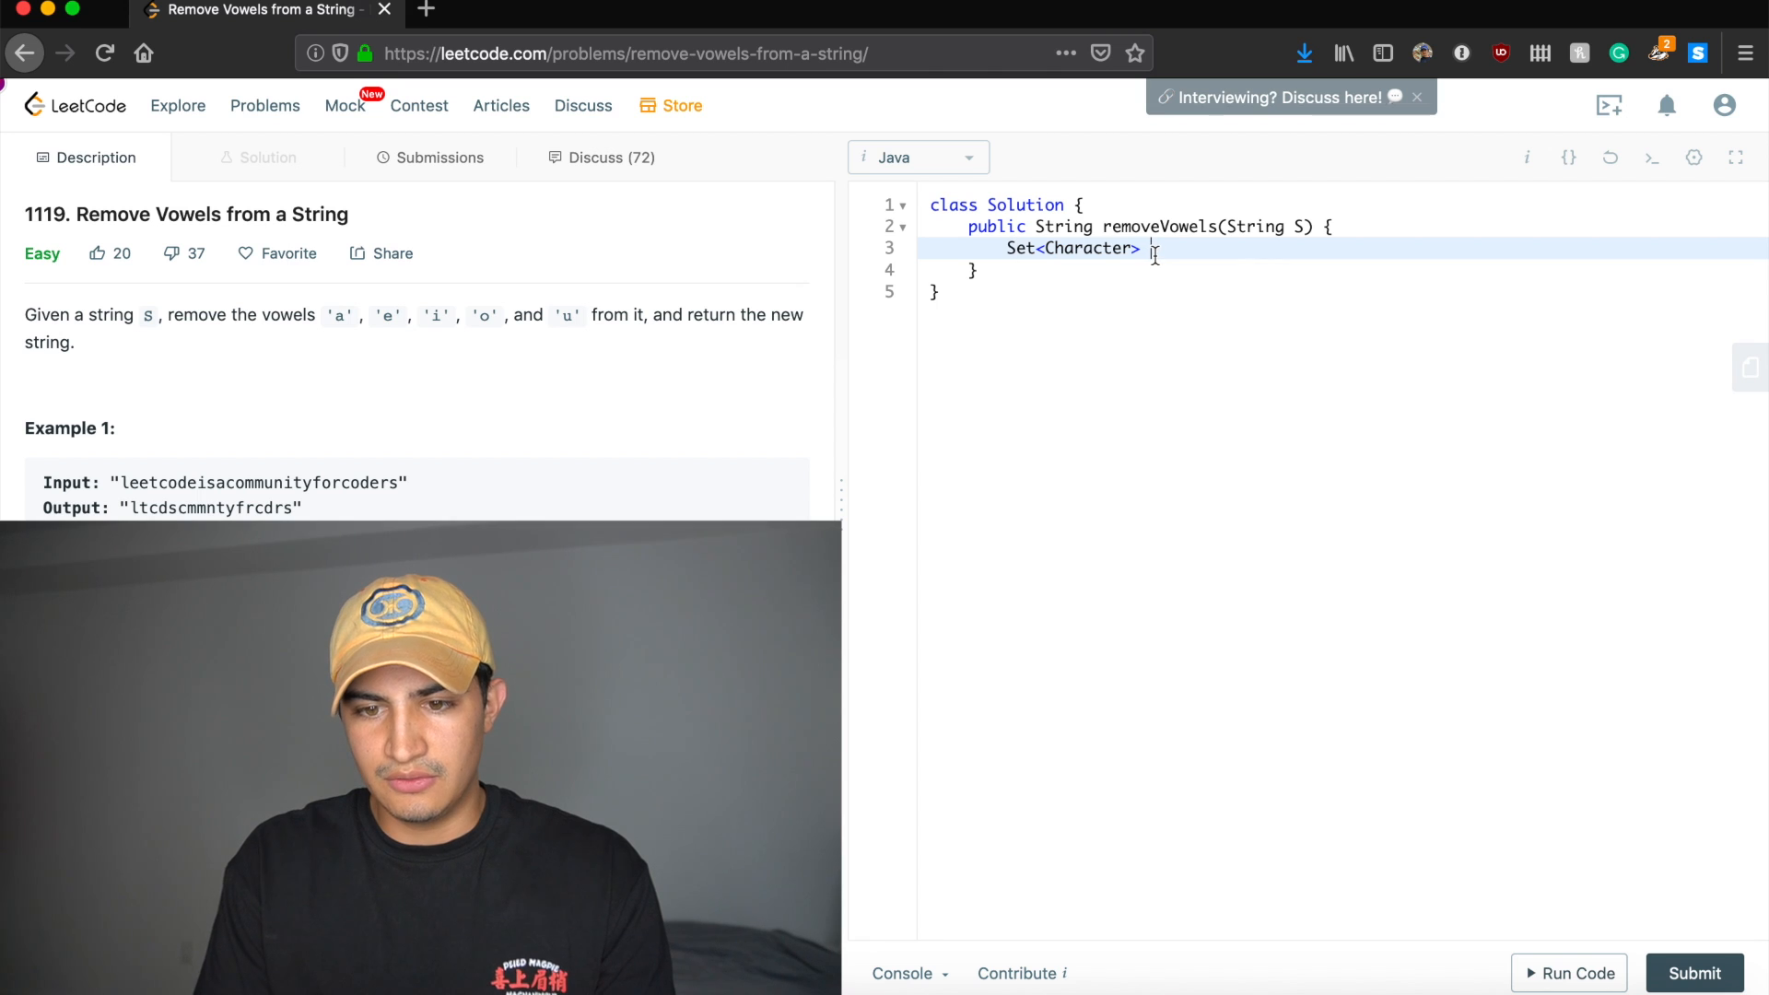
type("vowels")
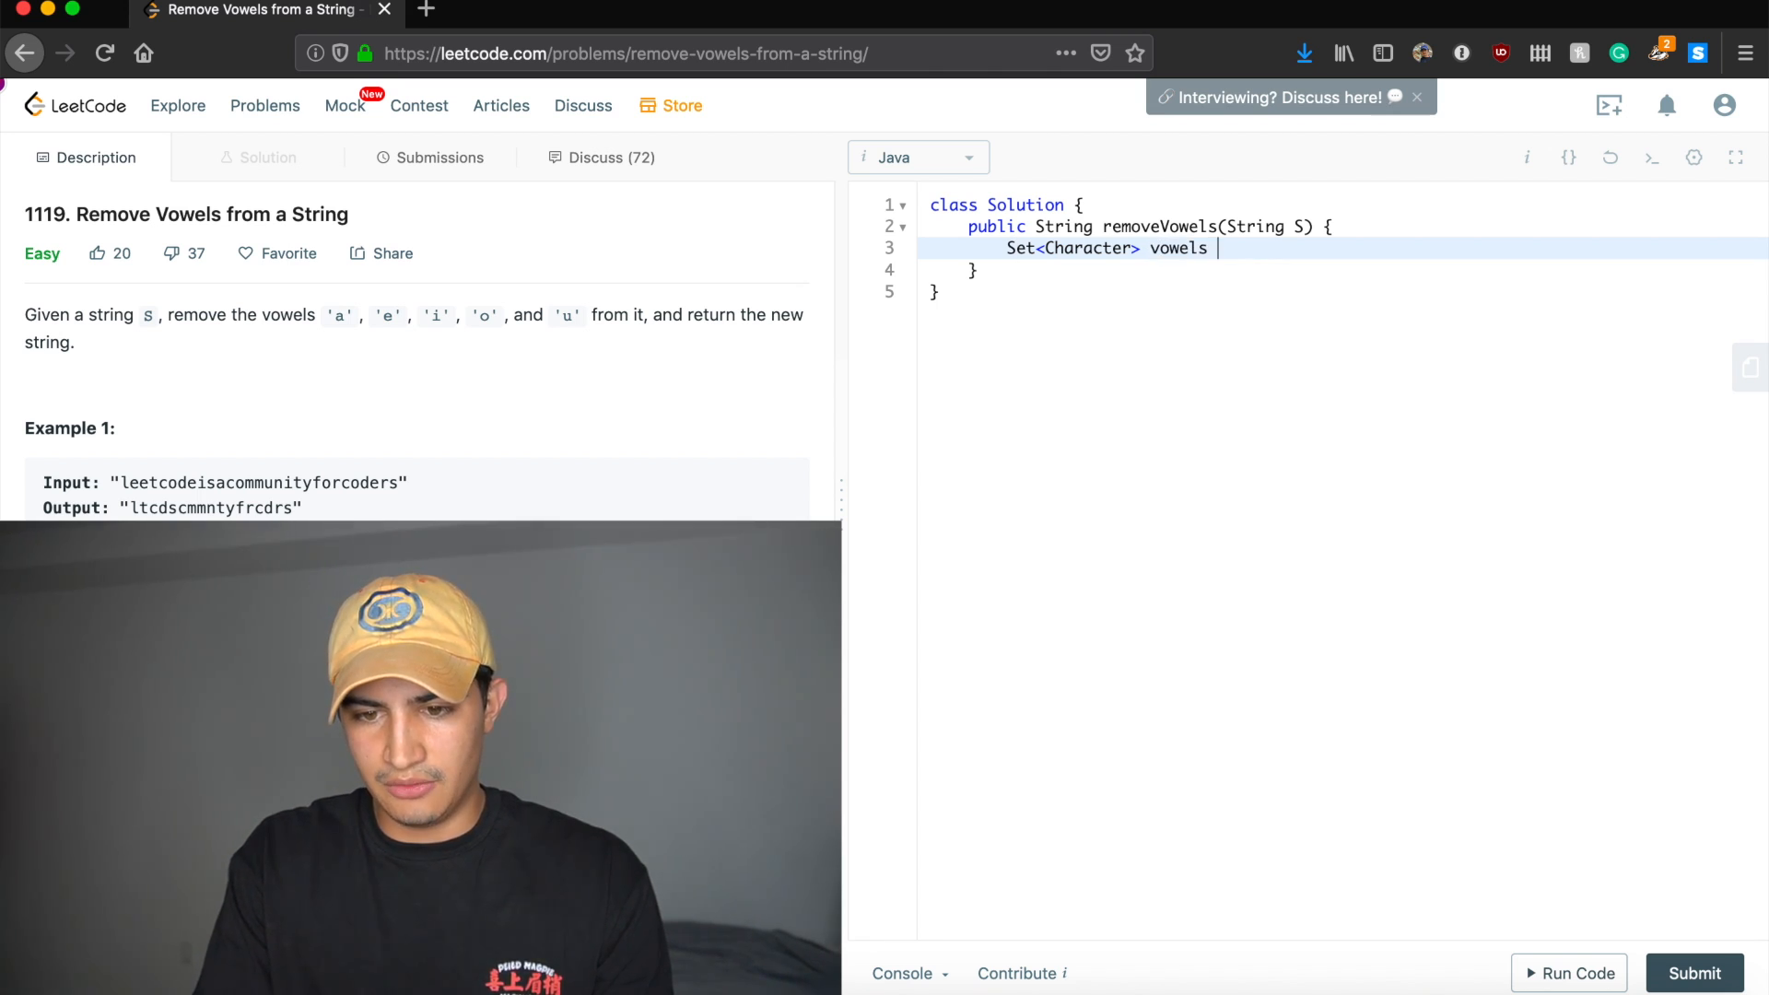
type("= new HashSet<>();")
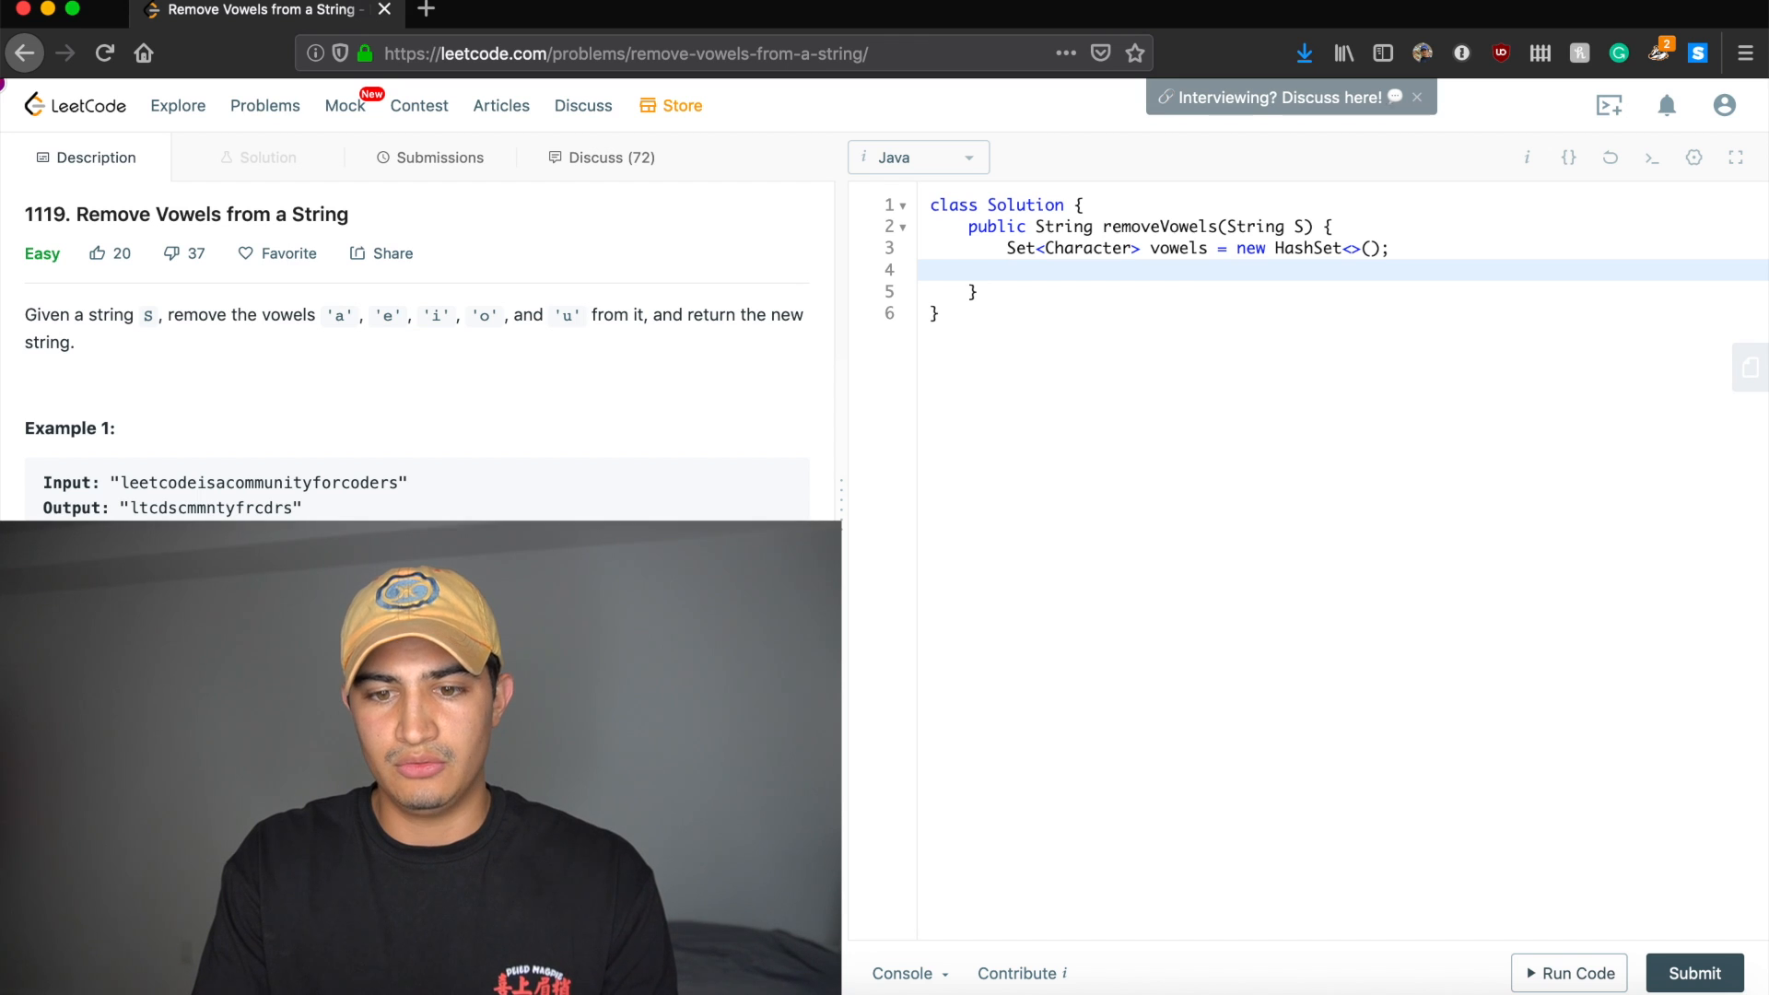
type("vowels.add('a');")
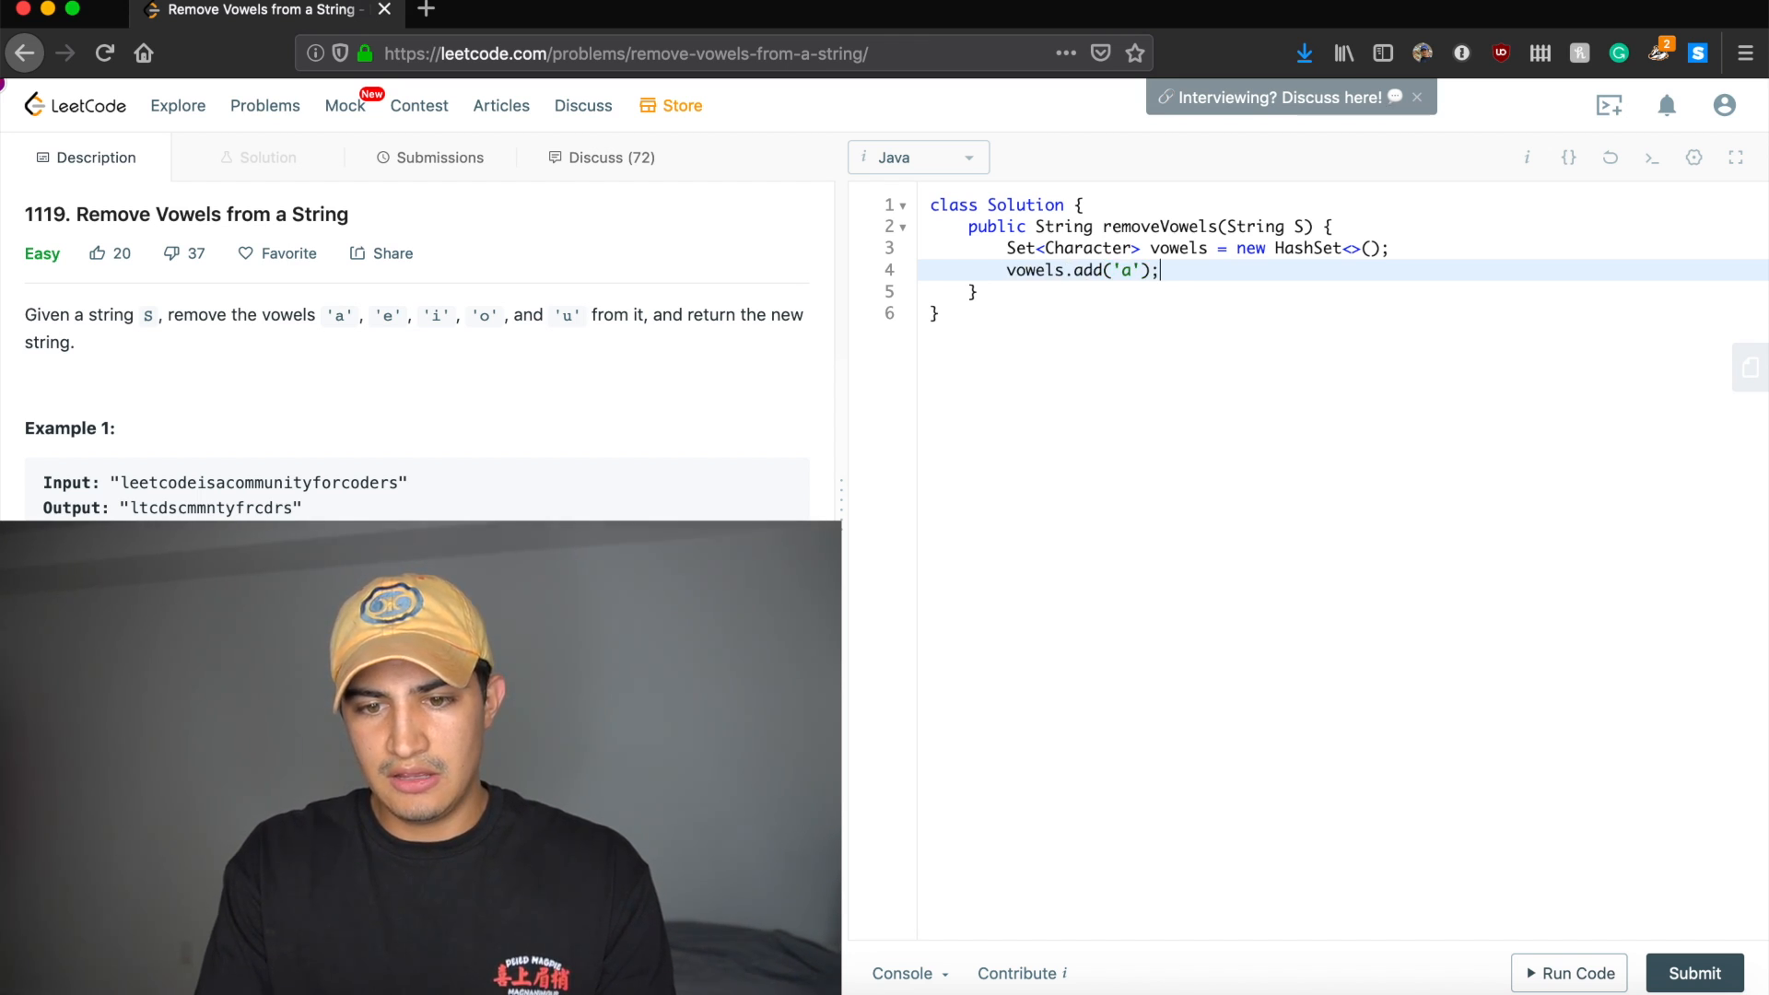
Add the vowels 'a', 'e', 'i', 'o' and 'u' to the vowels set.
type("vowels.add('i')")
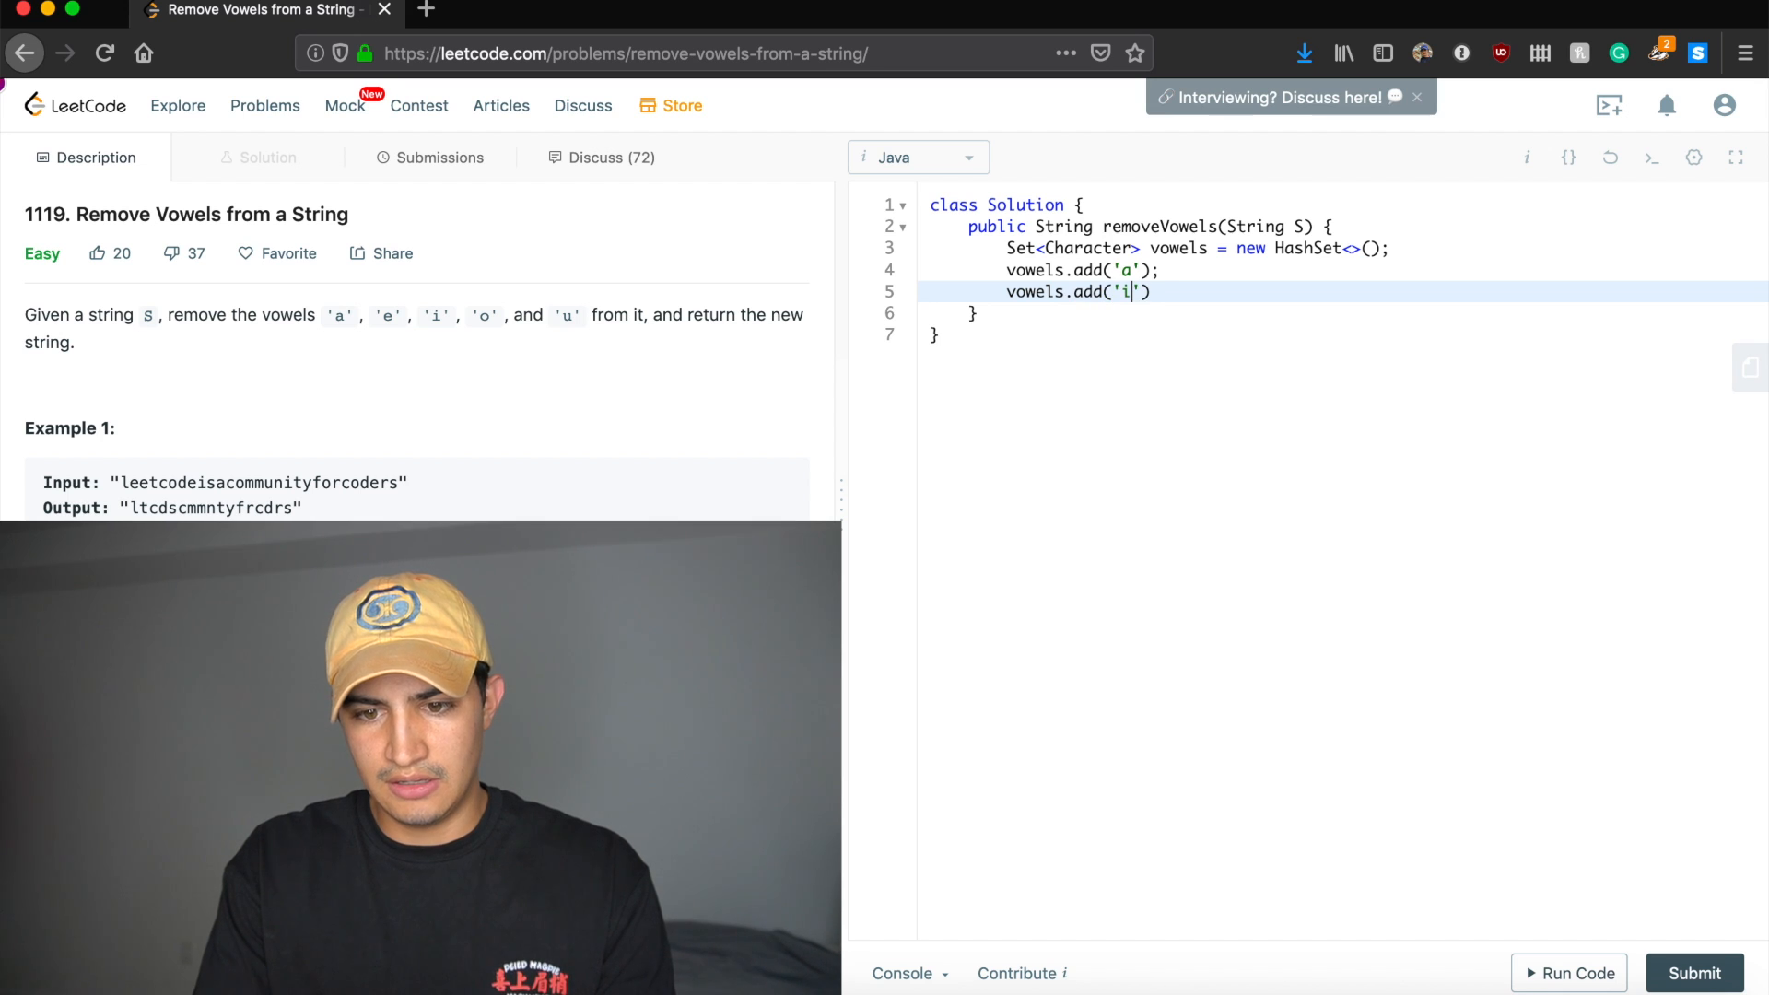
type("e")
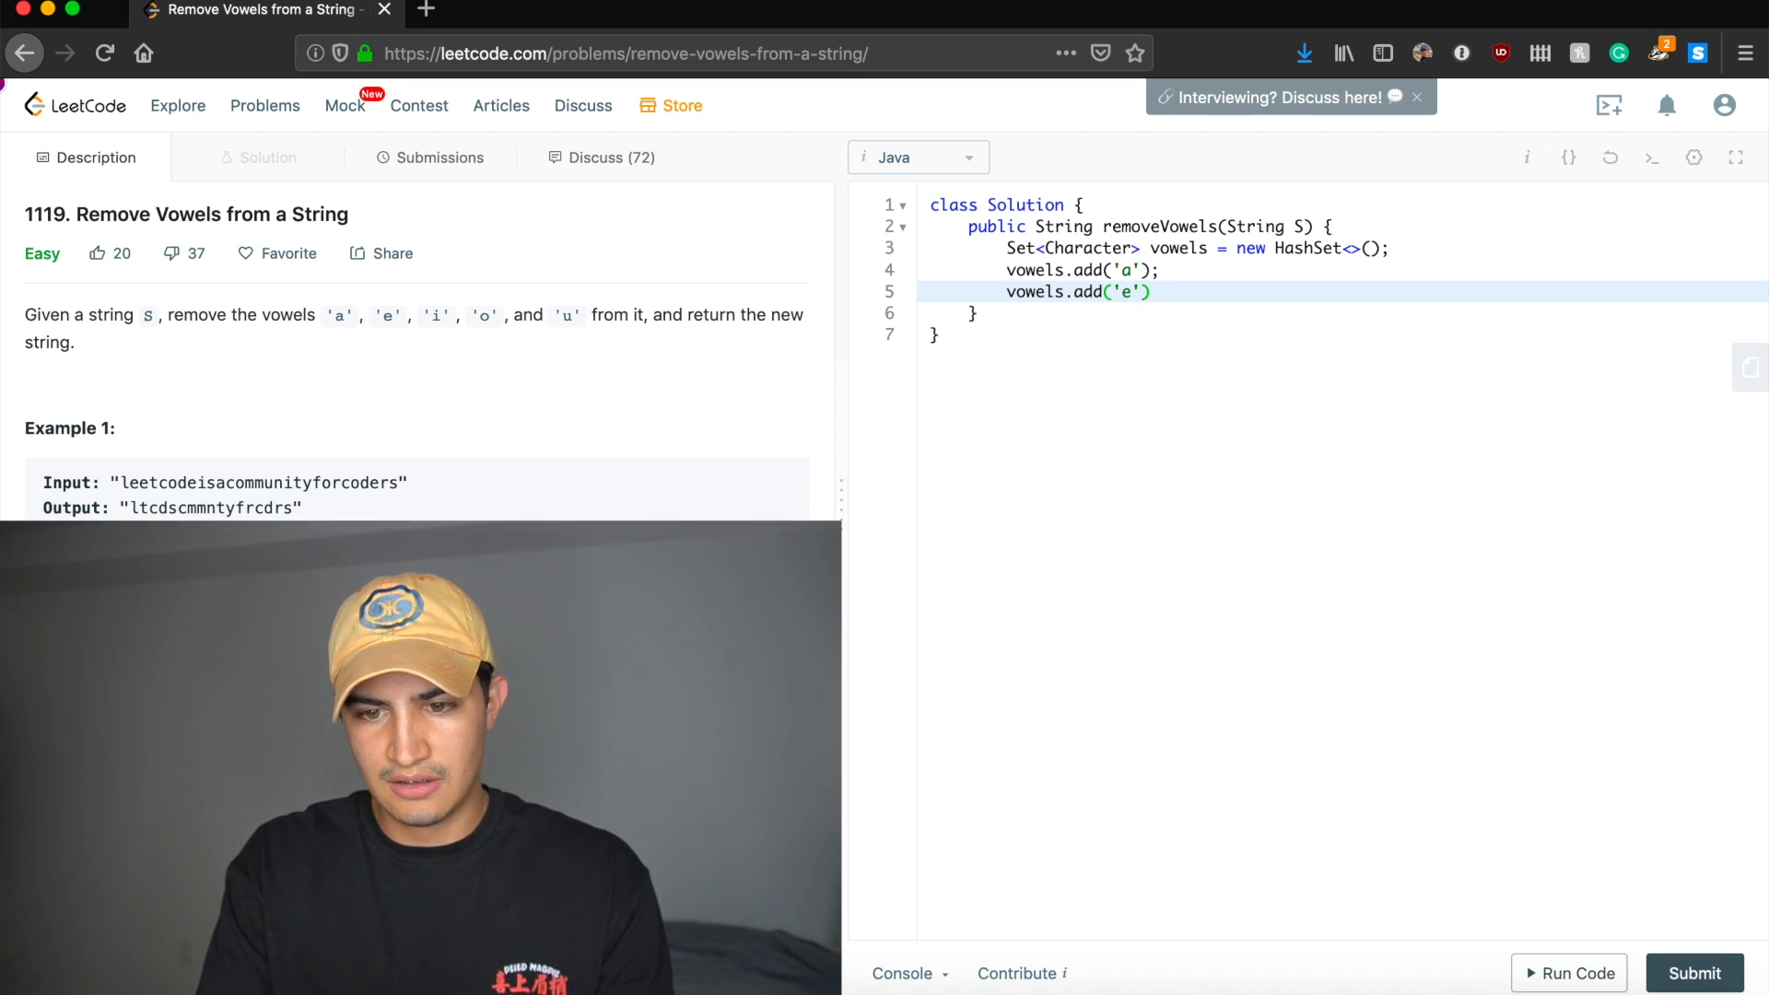
type("vowels.add('i');")
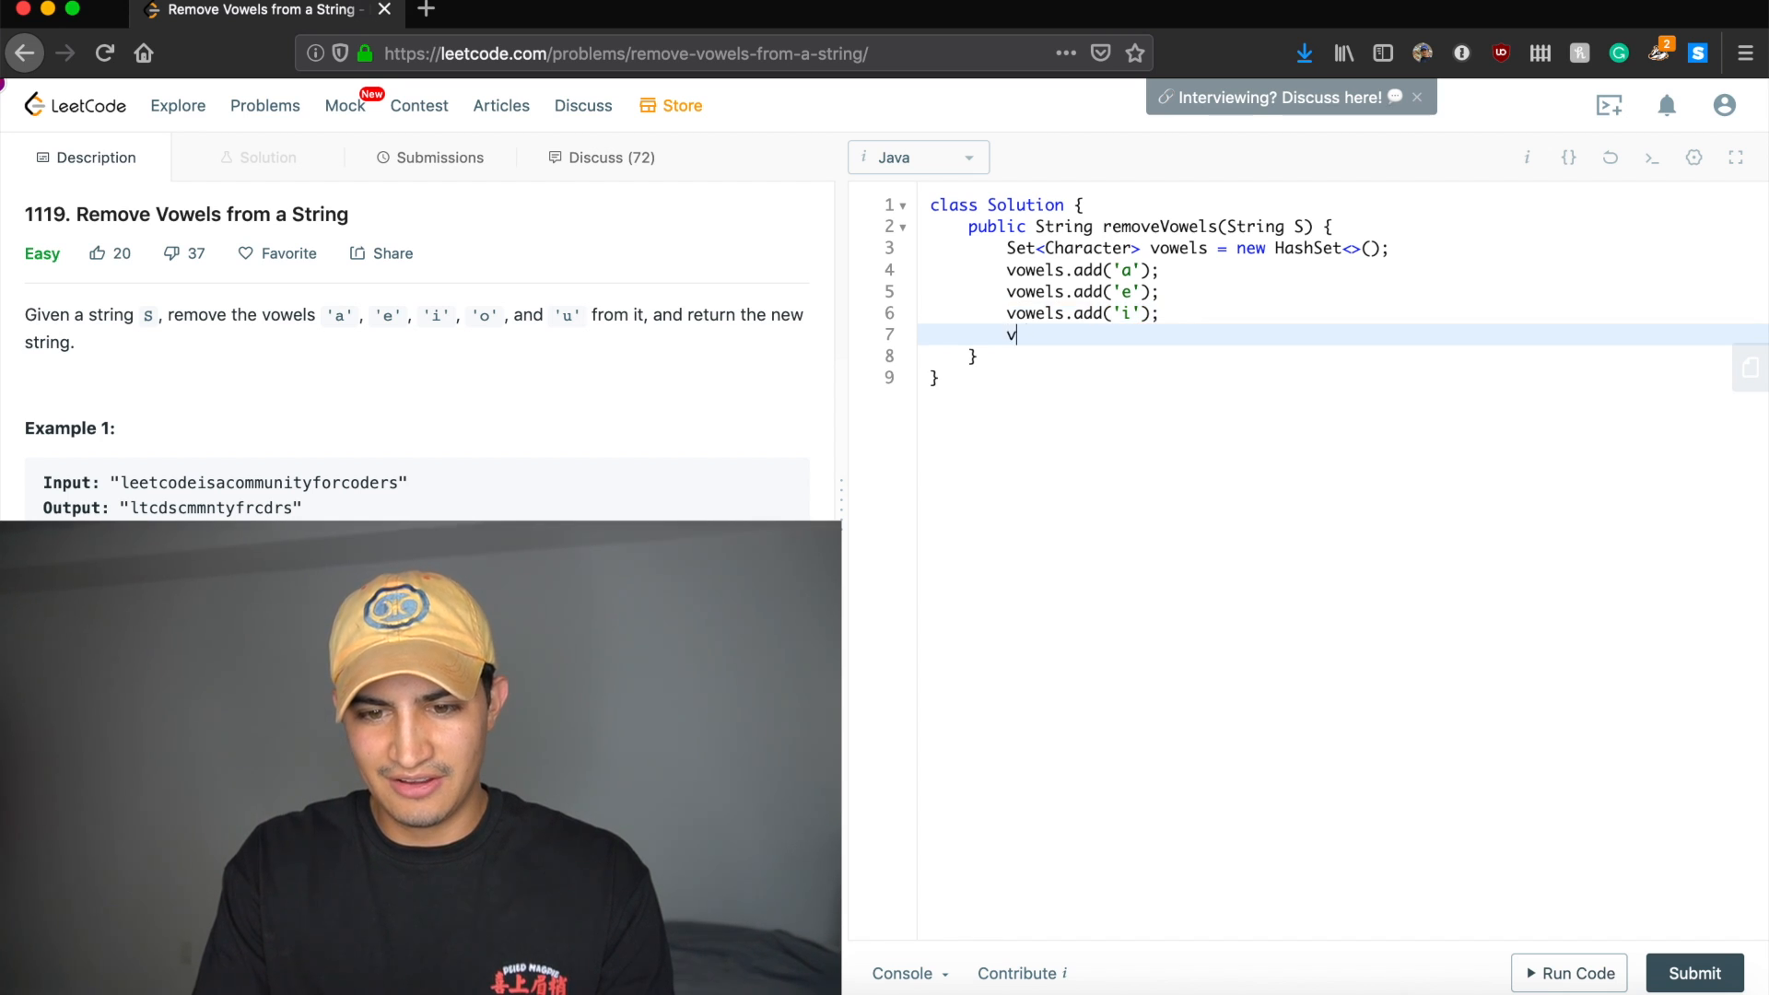
type("owels.add(")
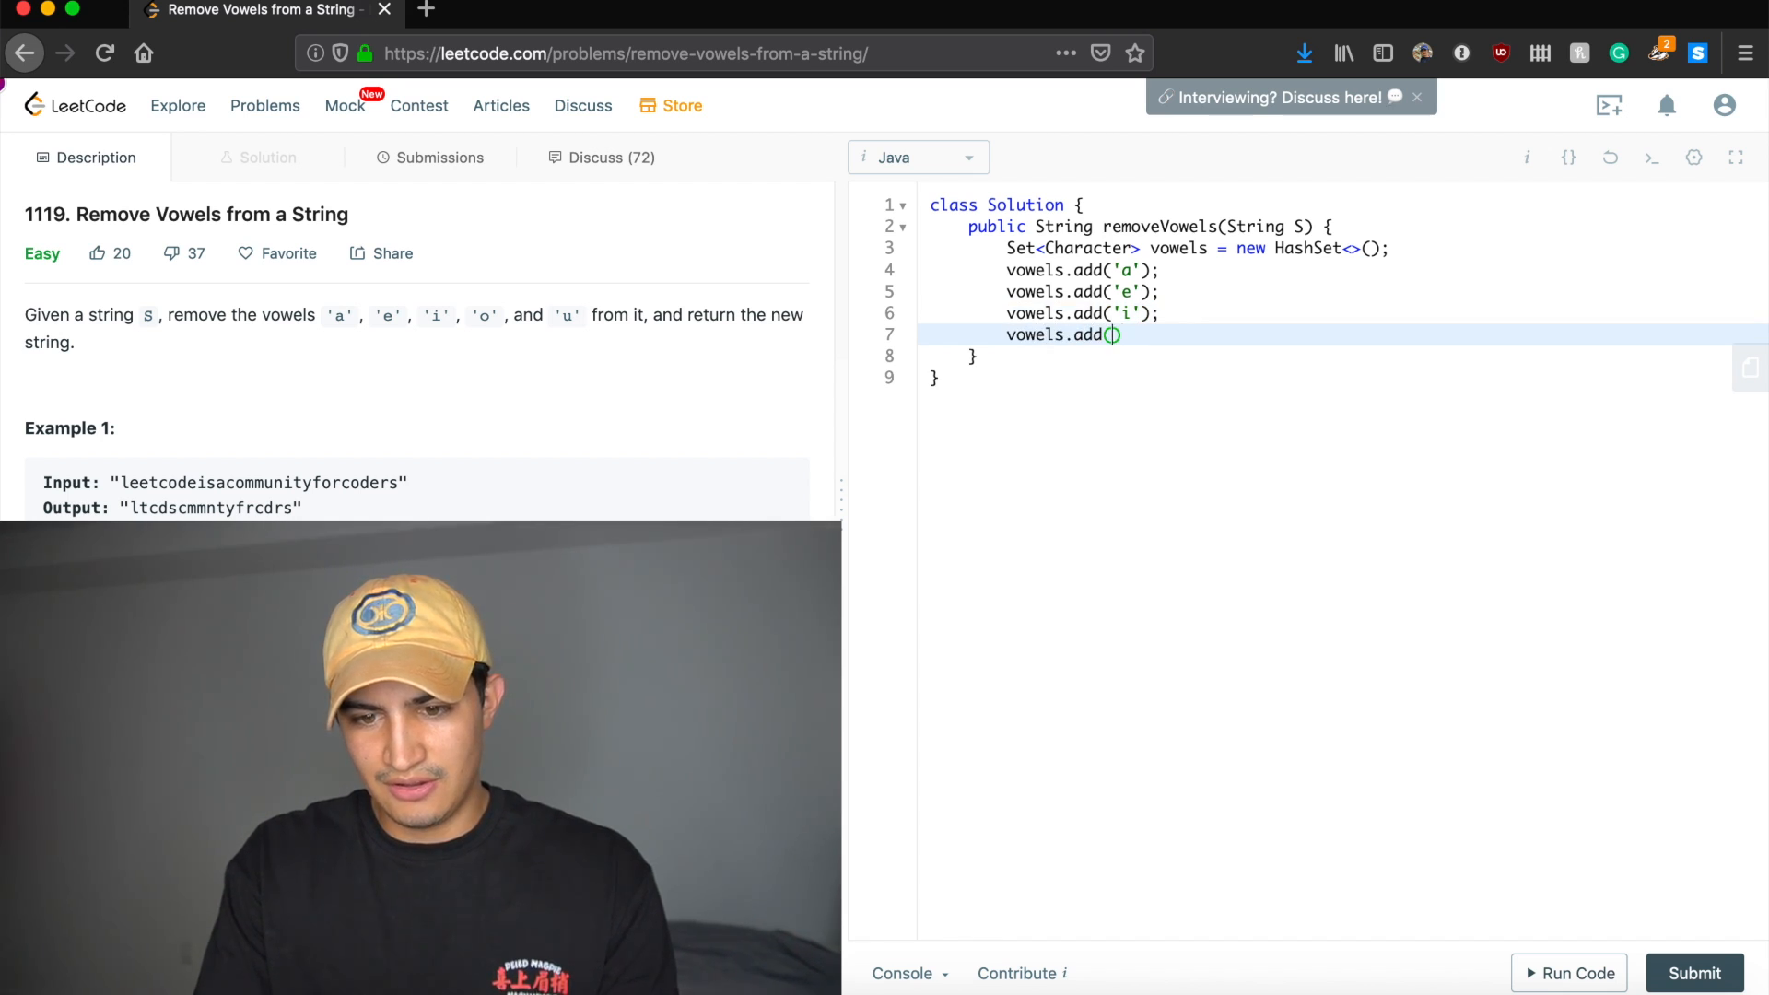
type("'o');")
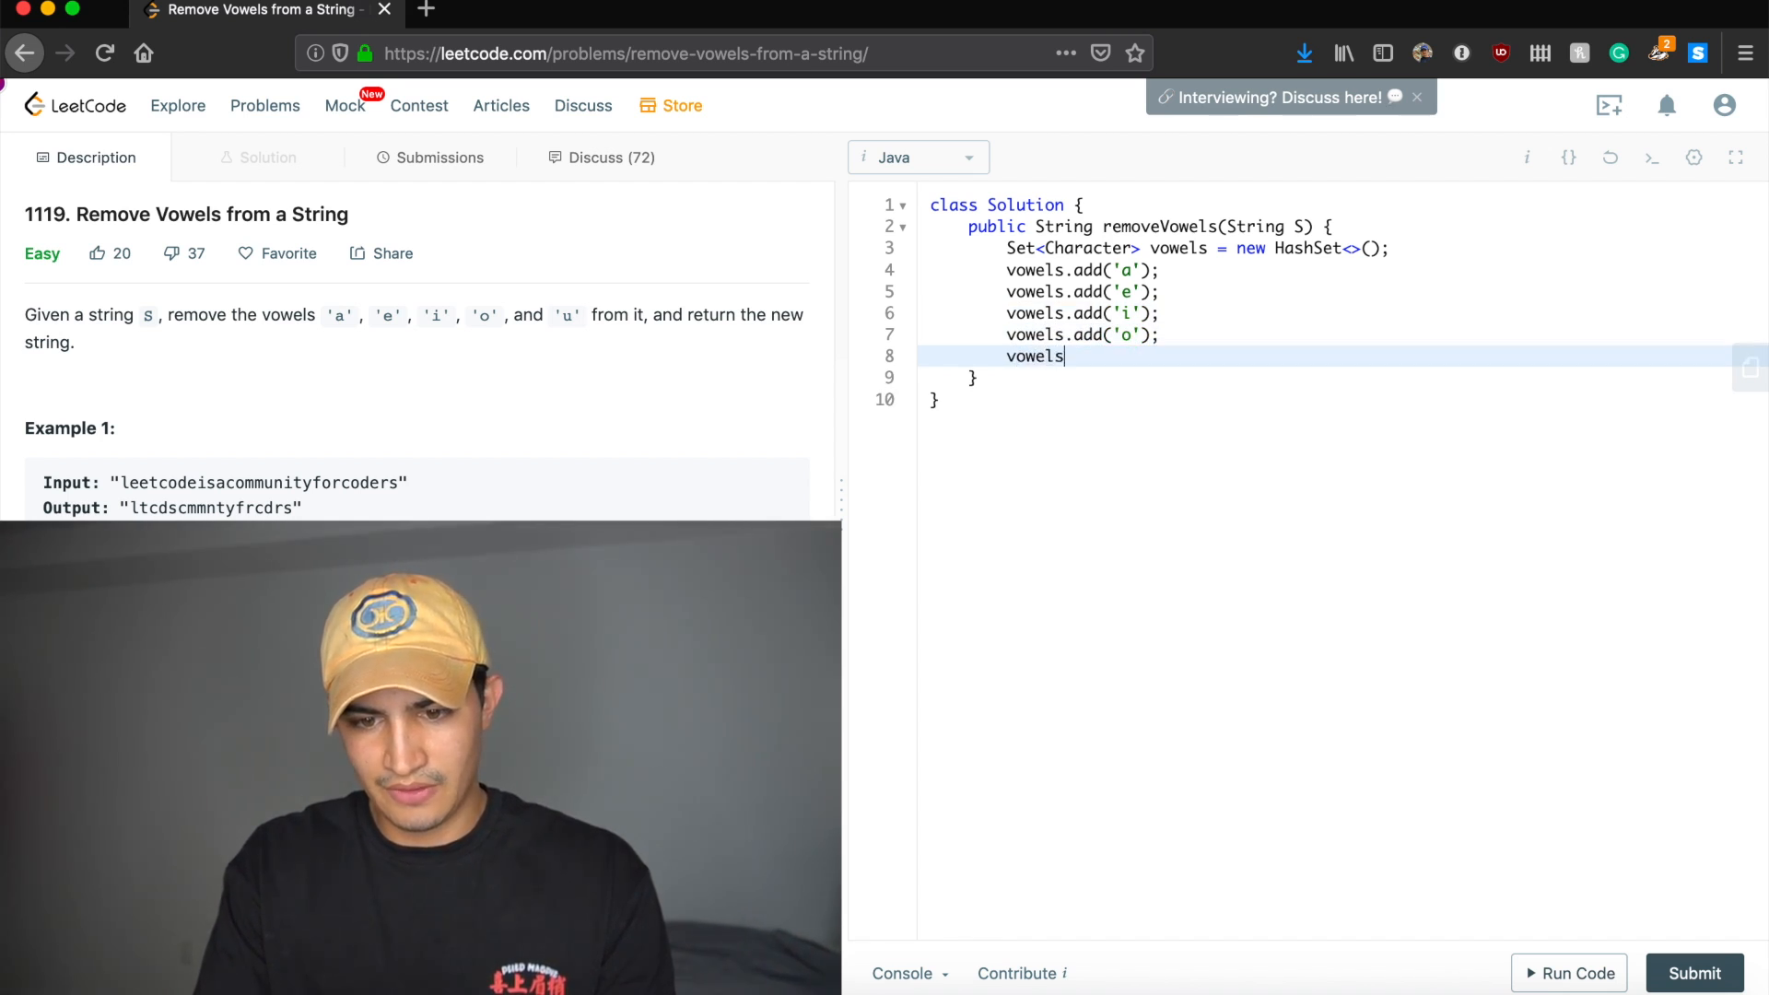
type(".add('u');")
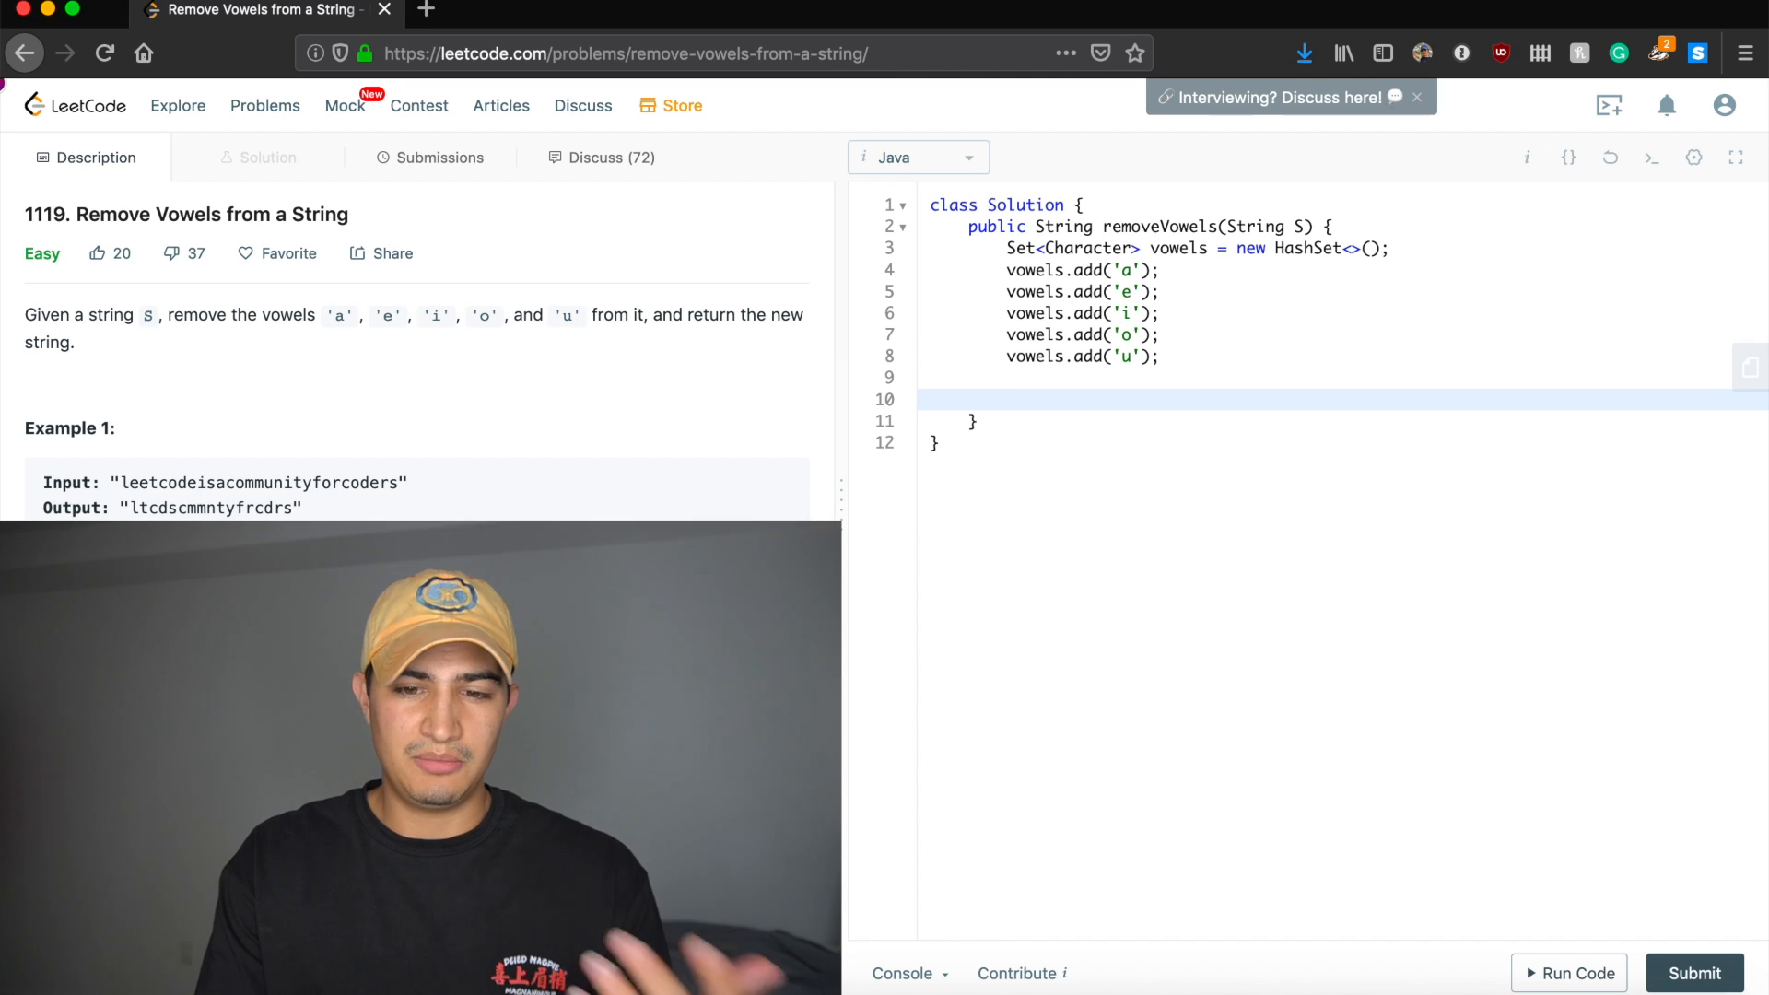
Declare StringBuilder result = new StringBuilder(); and start for(char c: S.toCharArray()) {.
type("StringBuilder result")
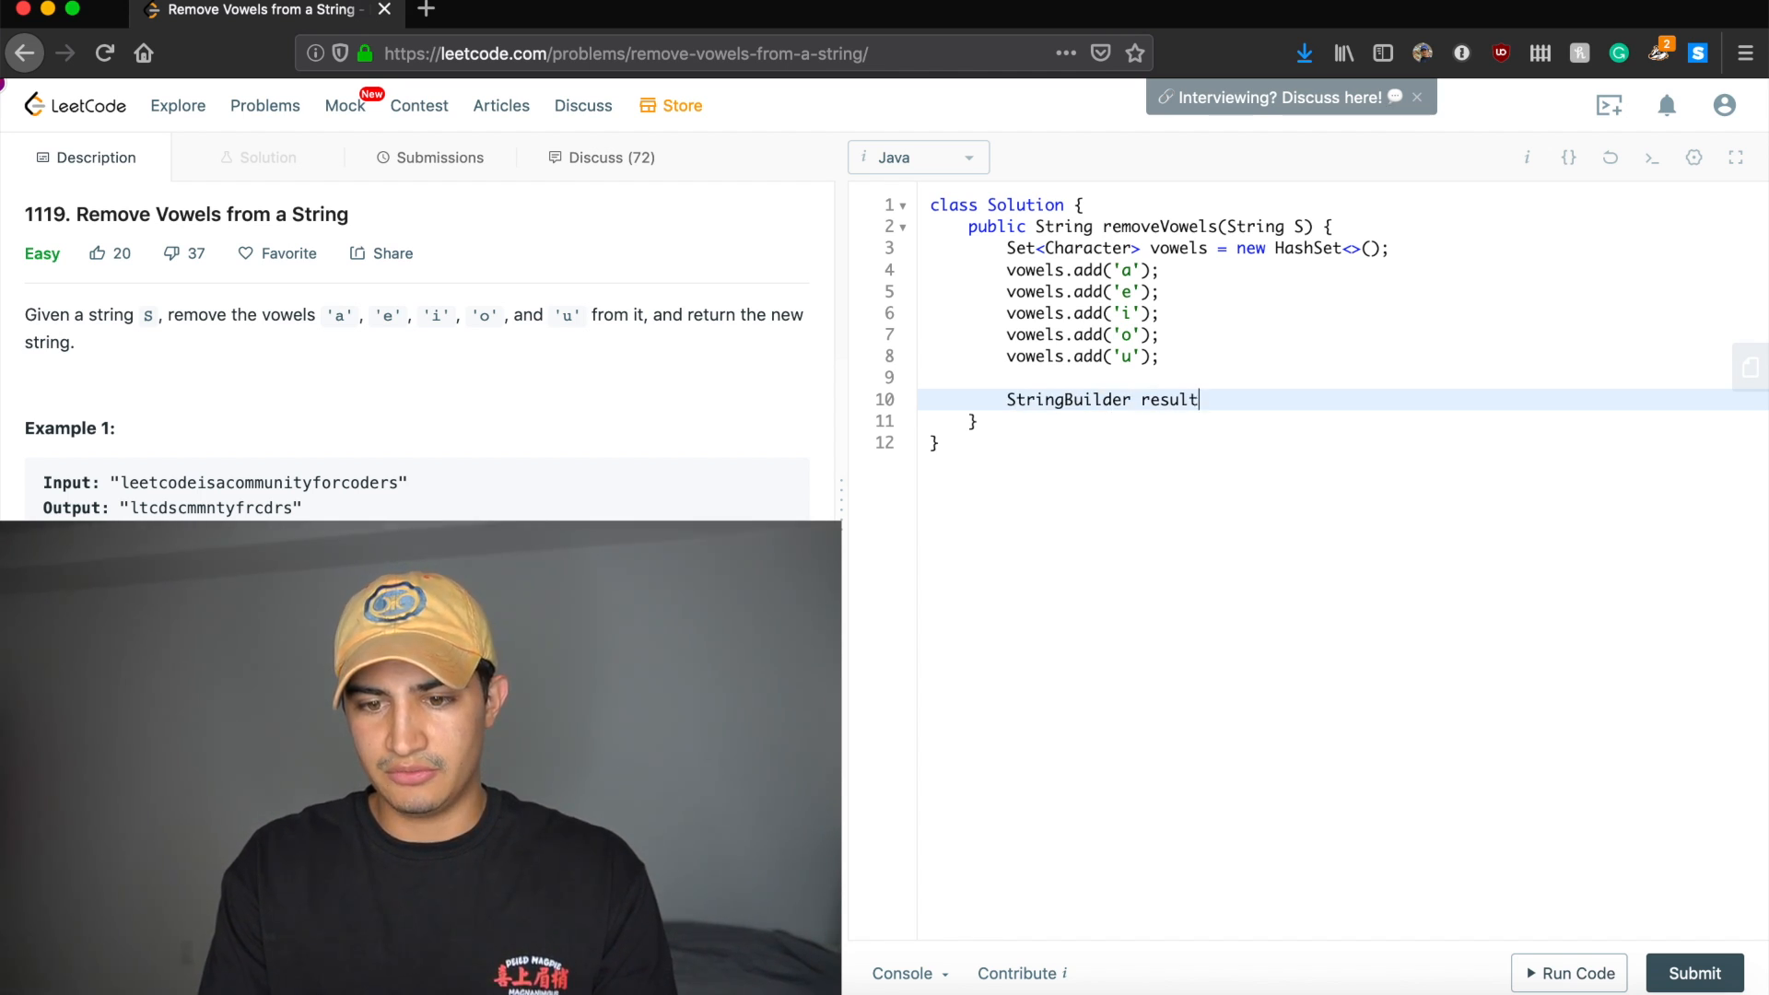
type("= new StringBuilder")
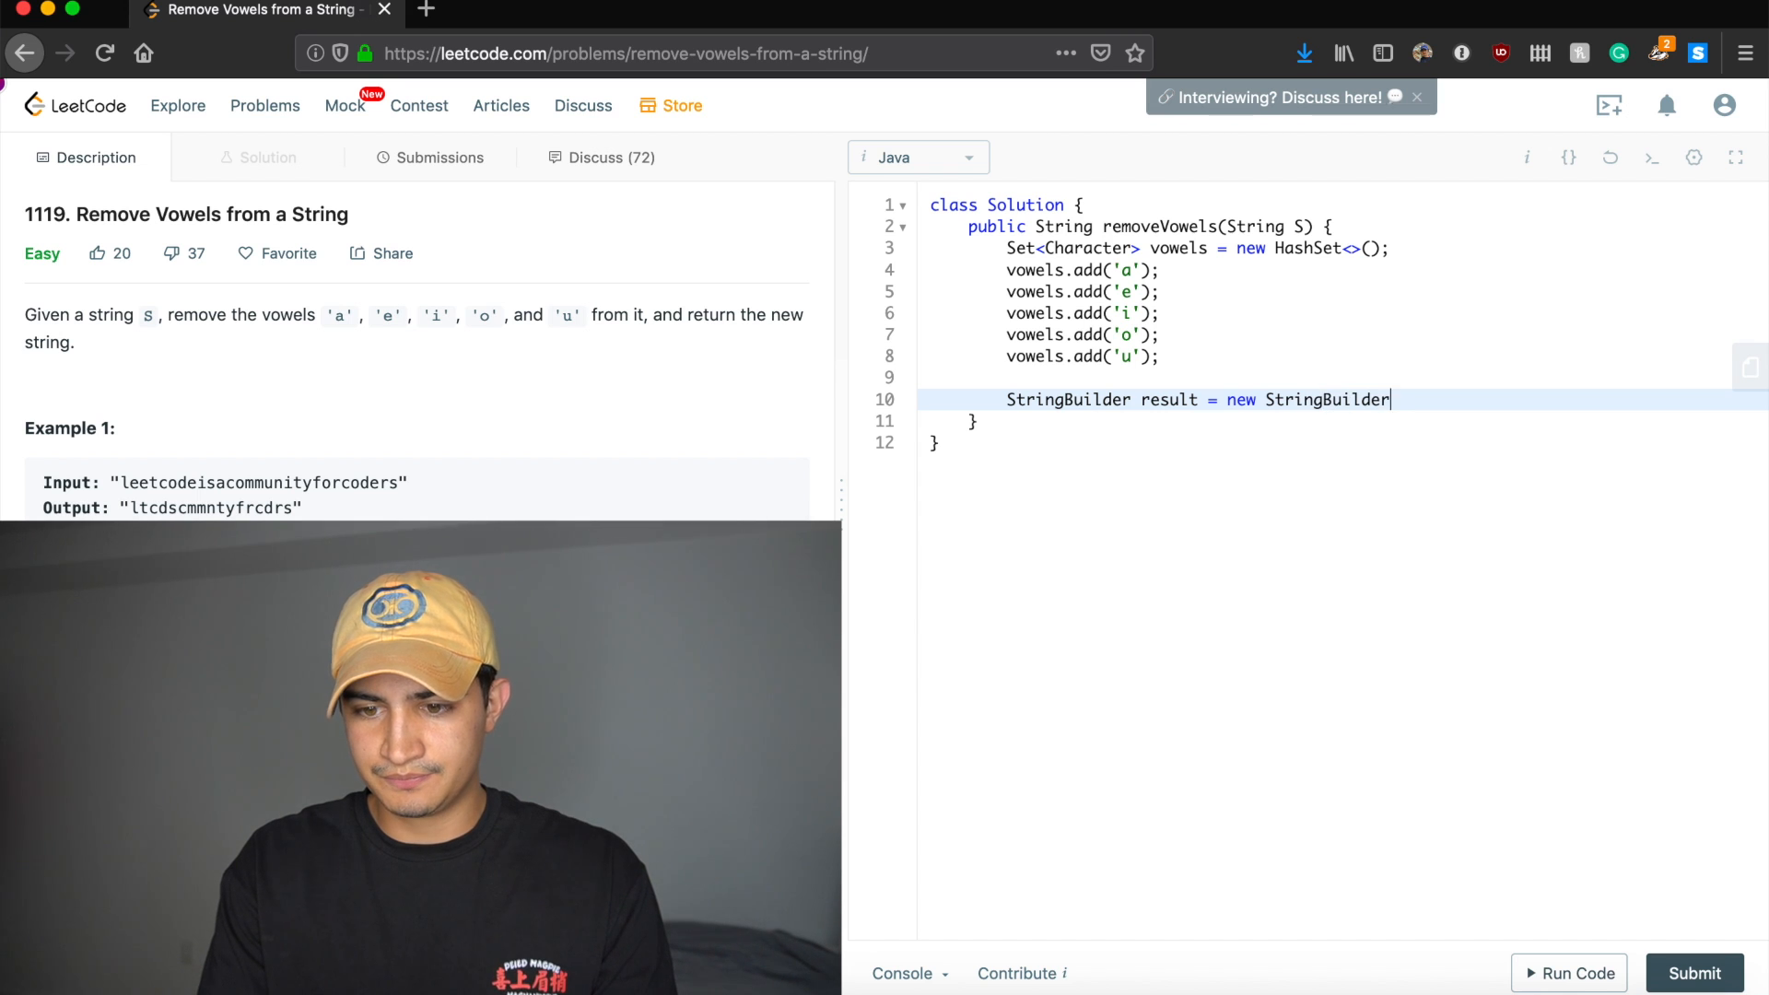
type("();")
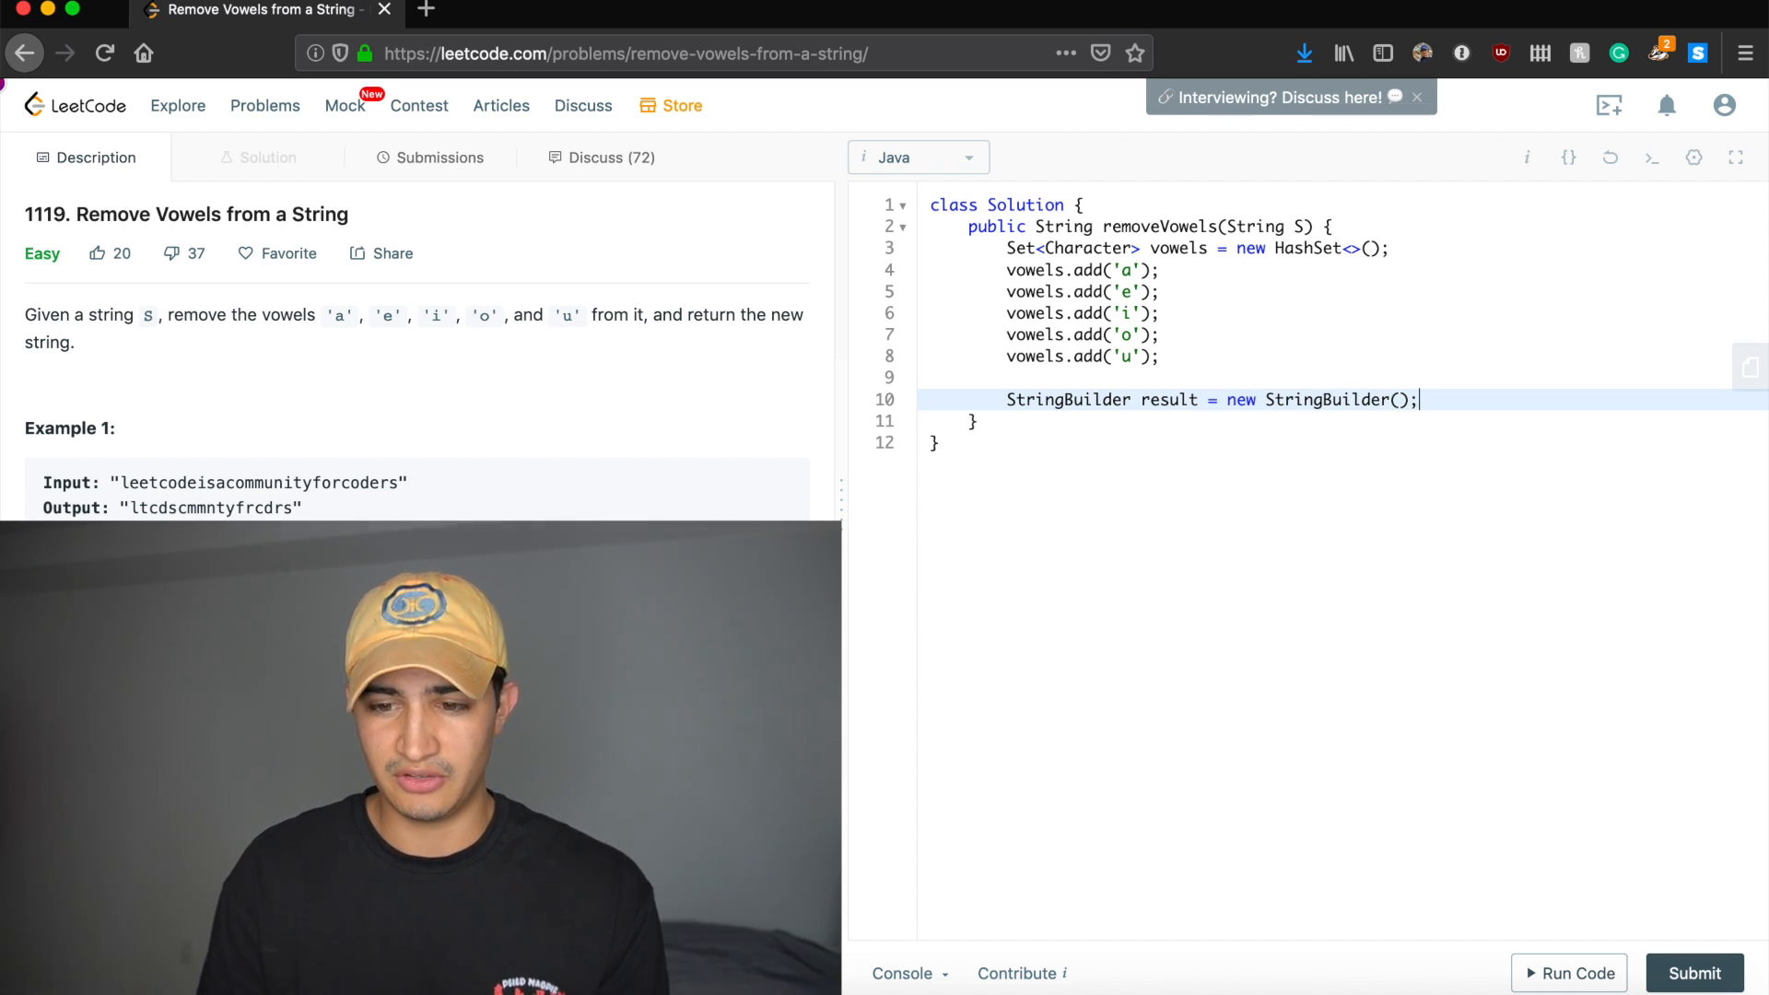
type("for")
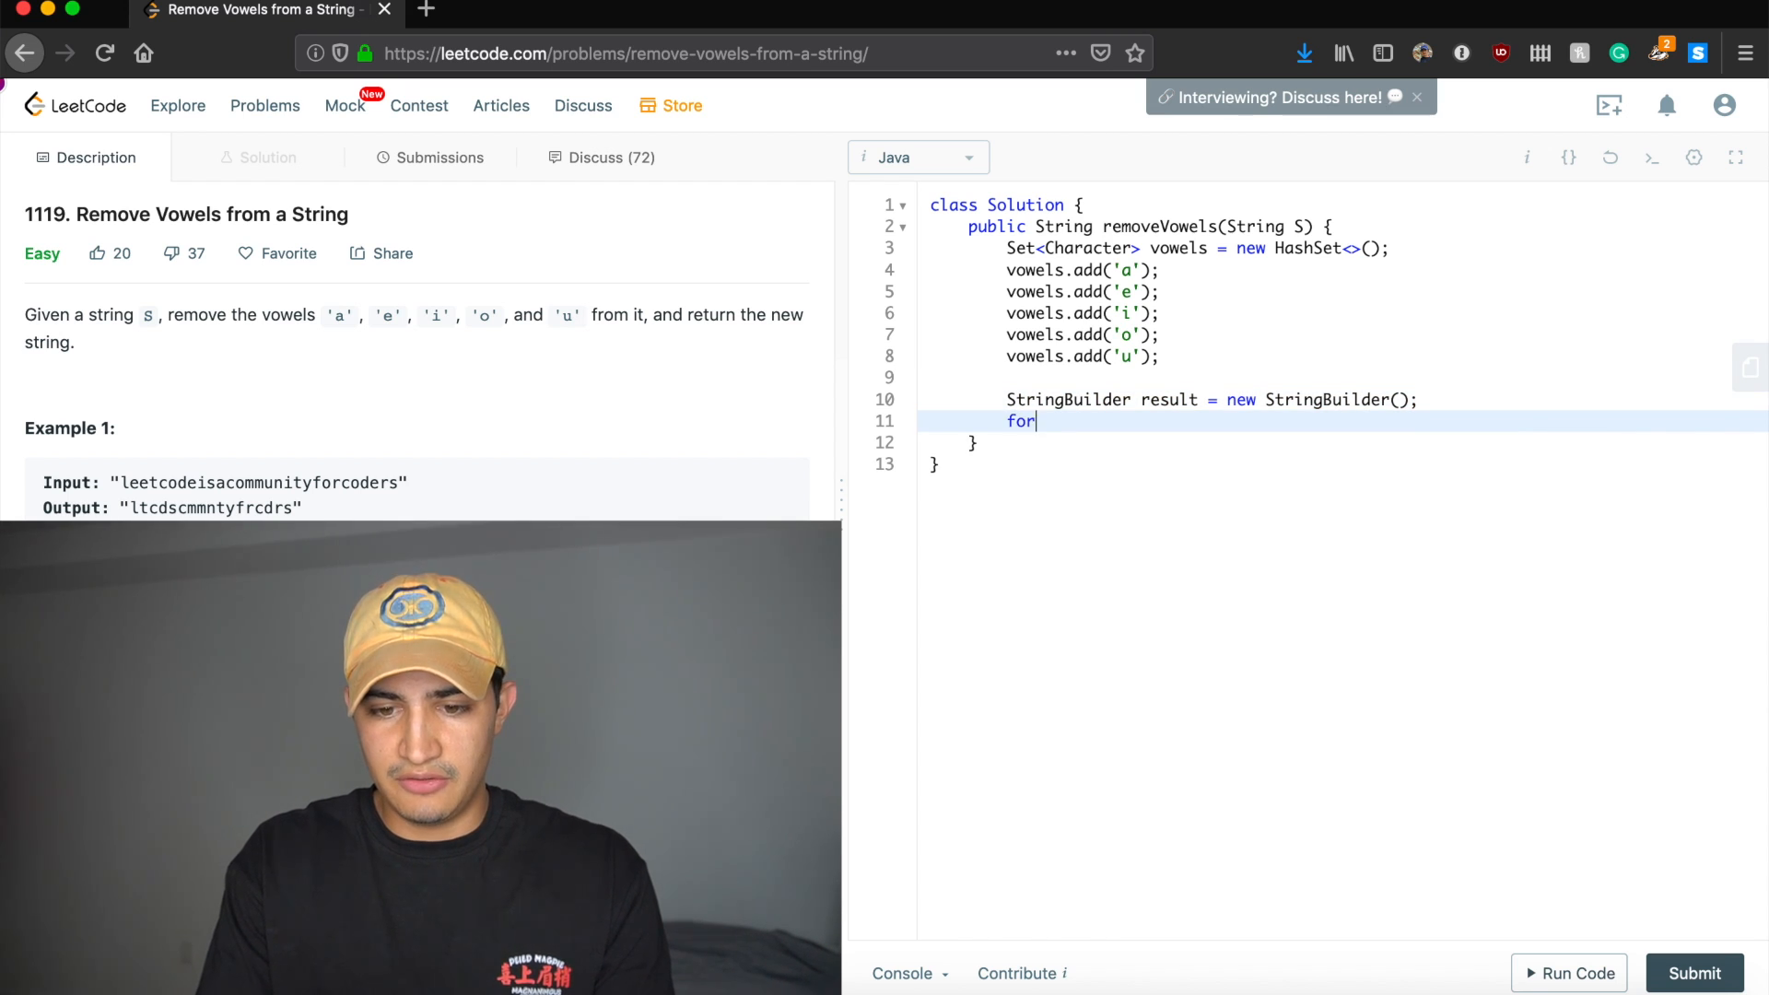
type("(char c: )")
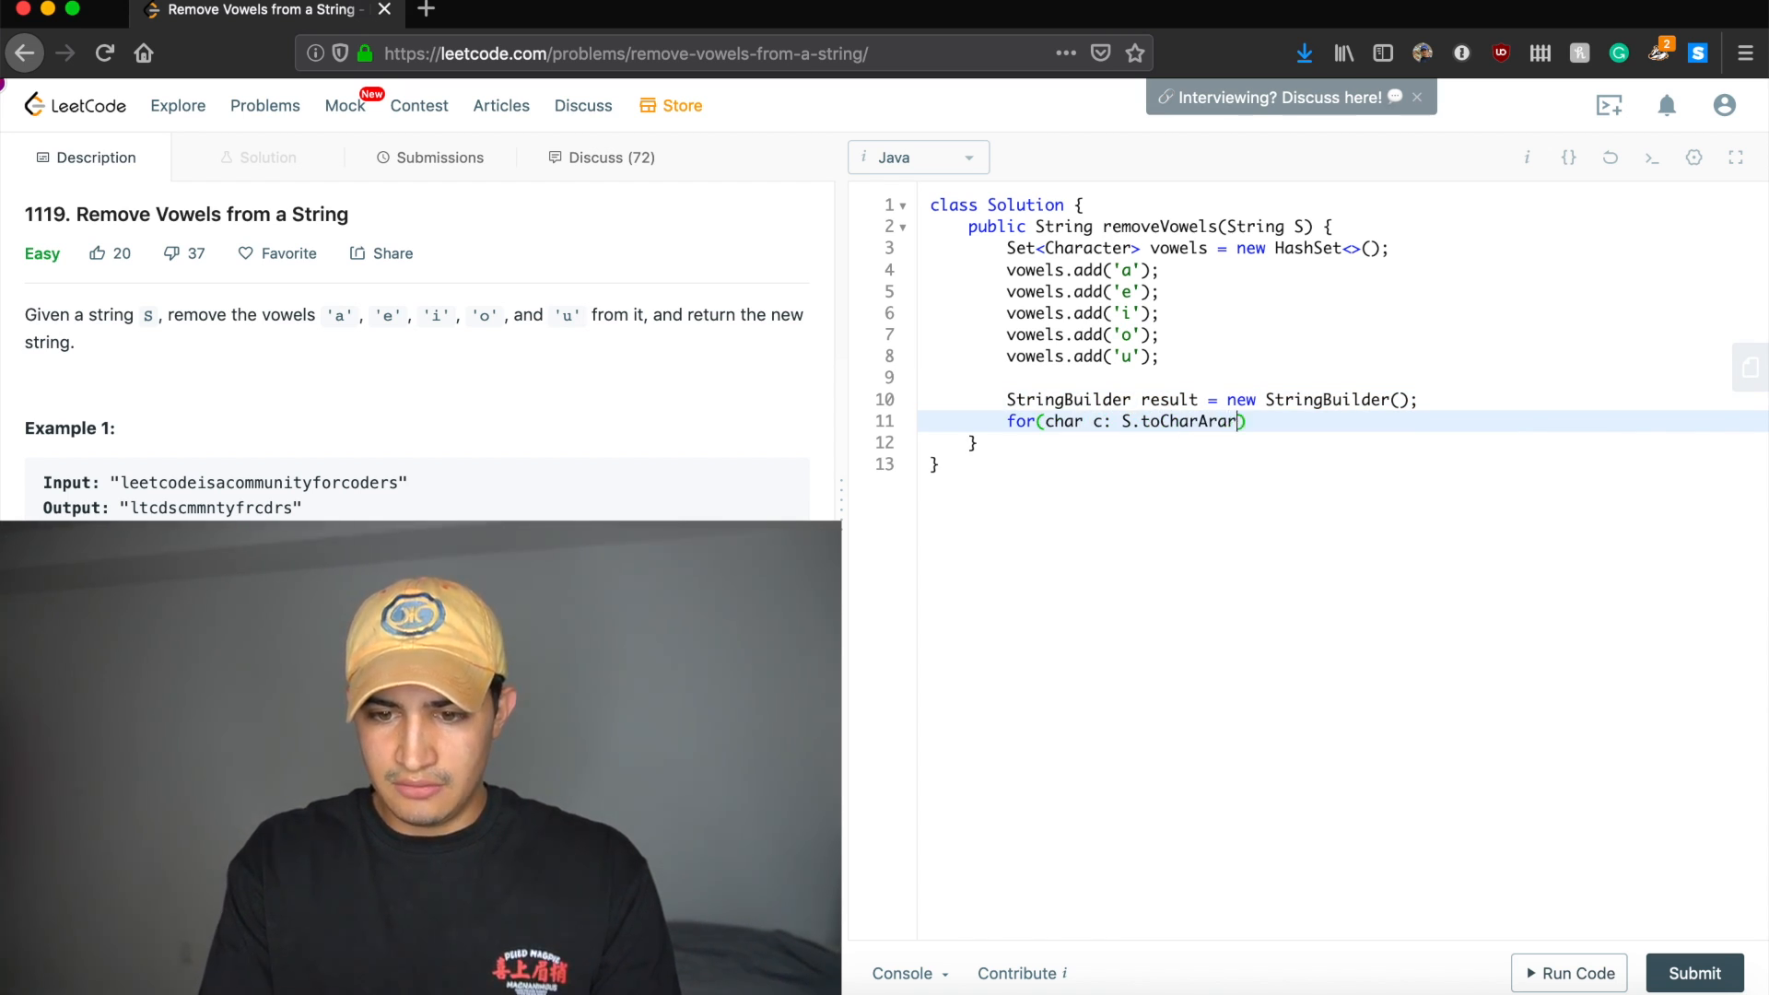
type("y()) {")
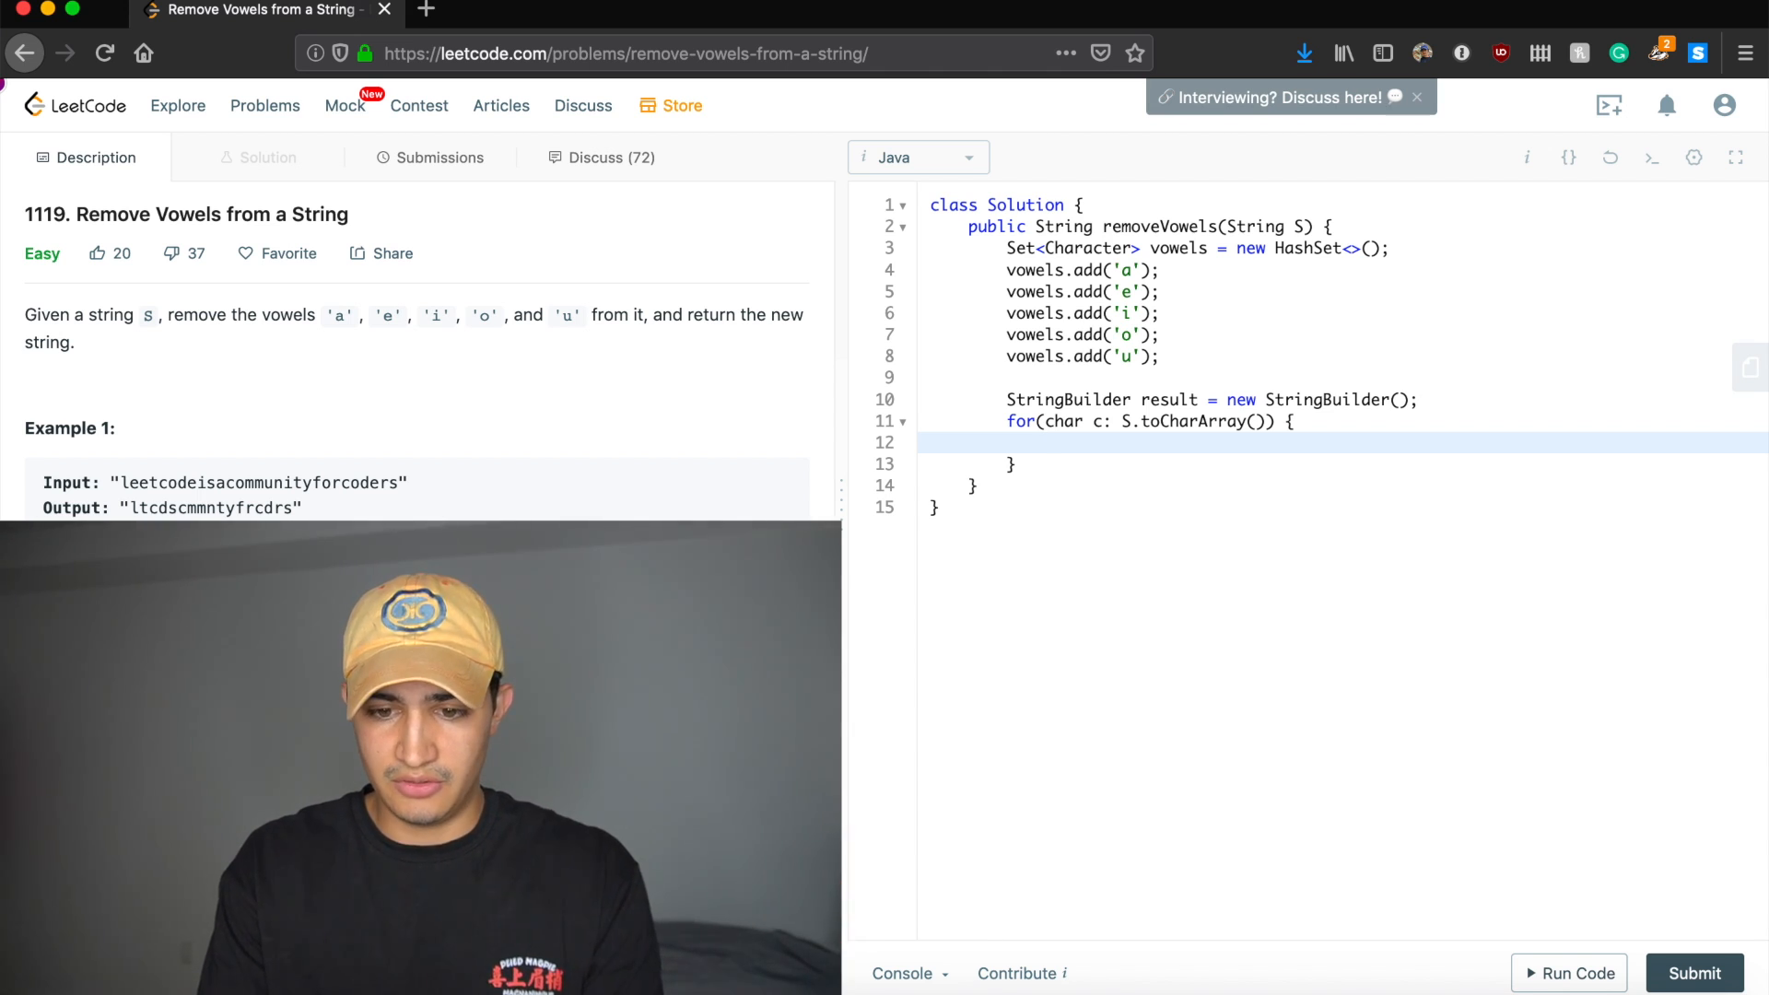
Append c to result inside if(!vowels.contains(c)) in the loop.
type("if(!vowels.contains())")
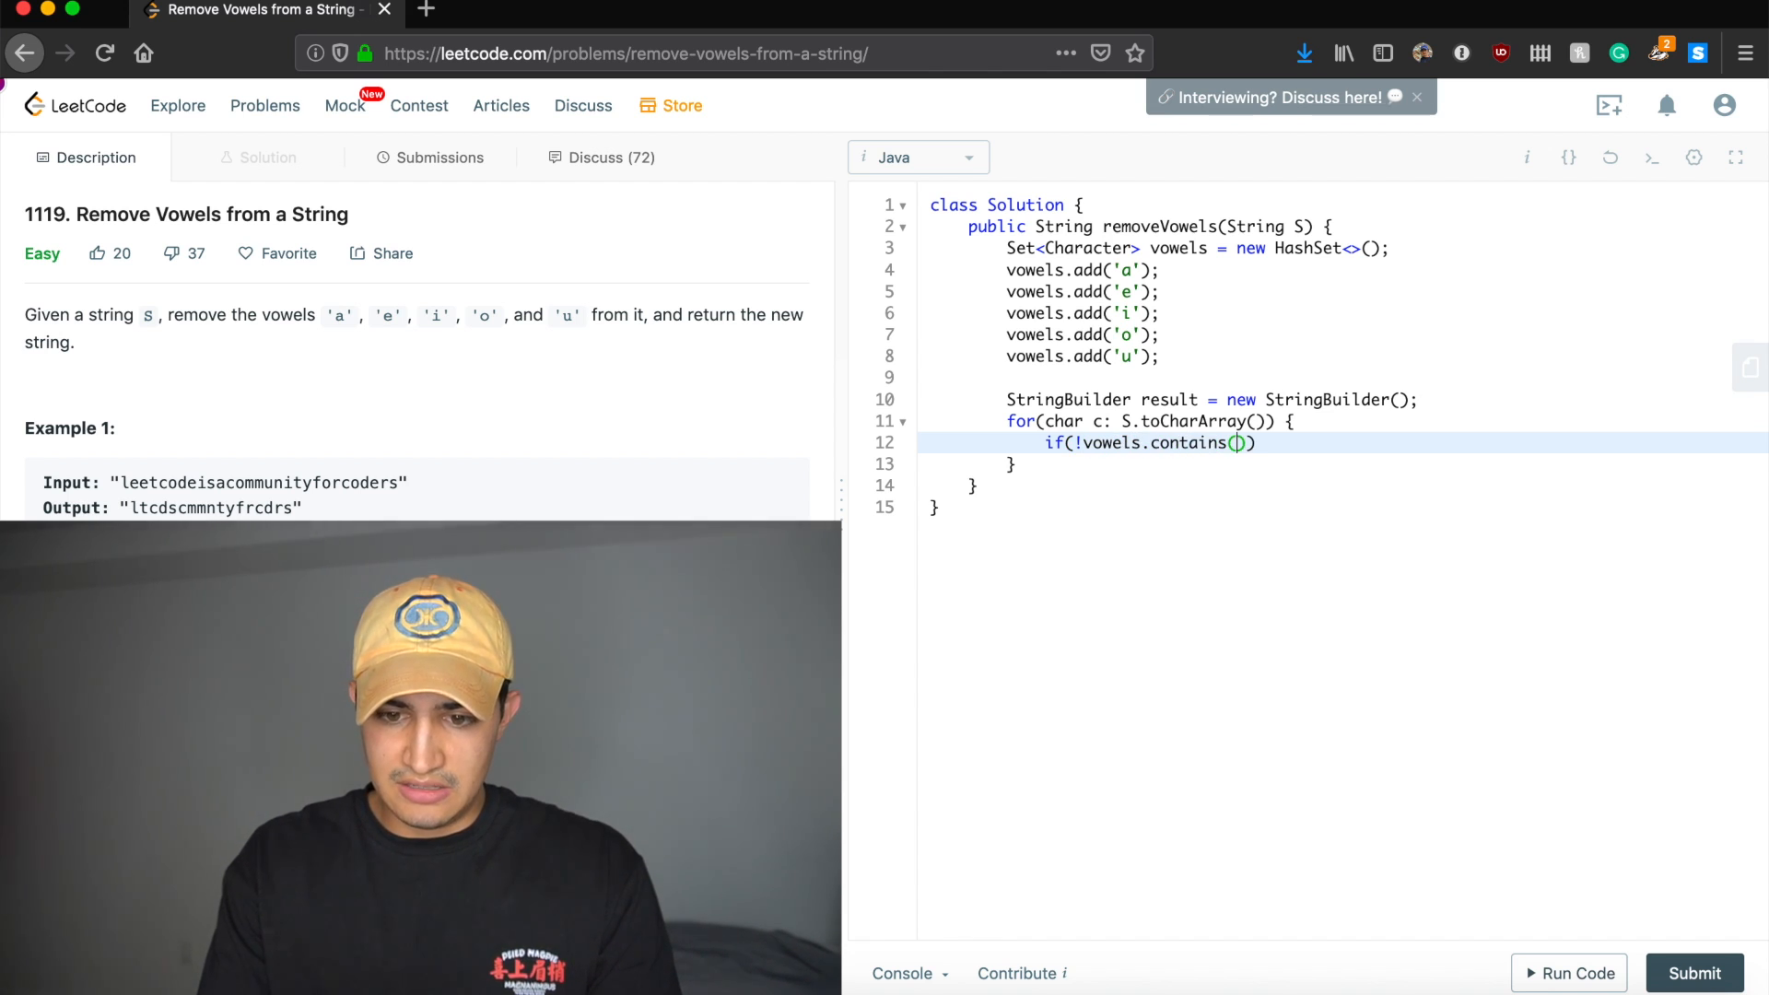
type("c) {")
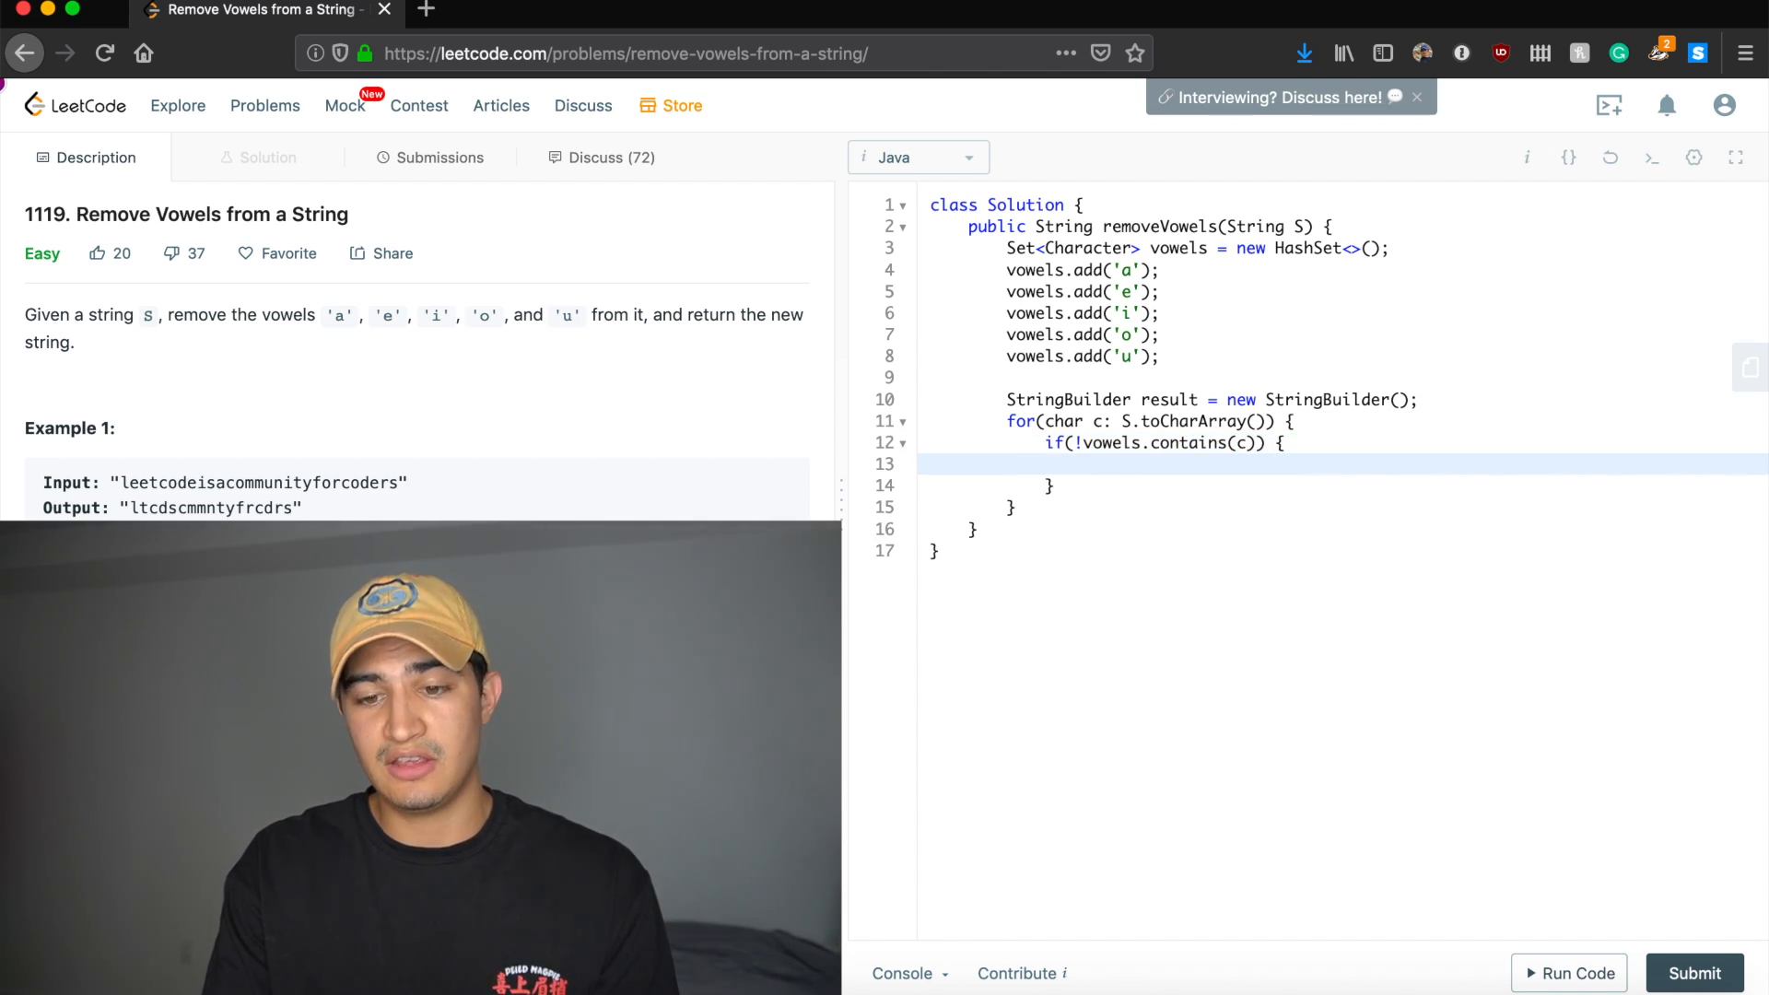
type("result.a")
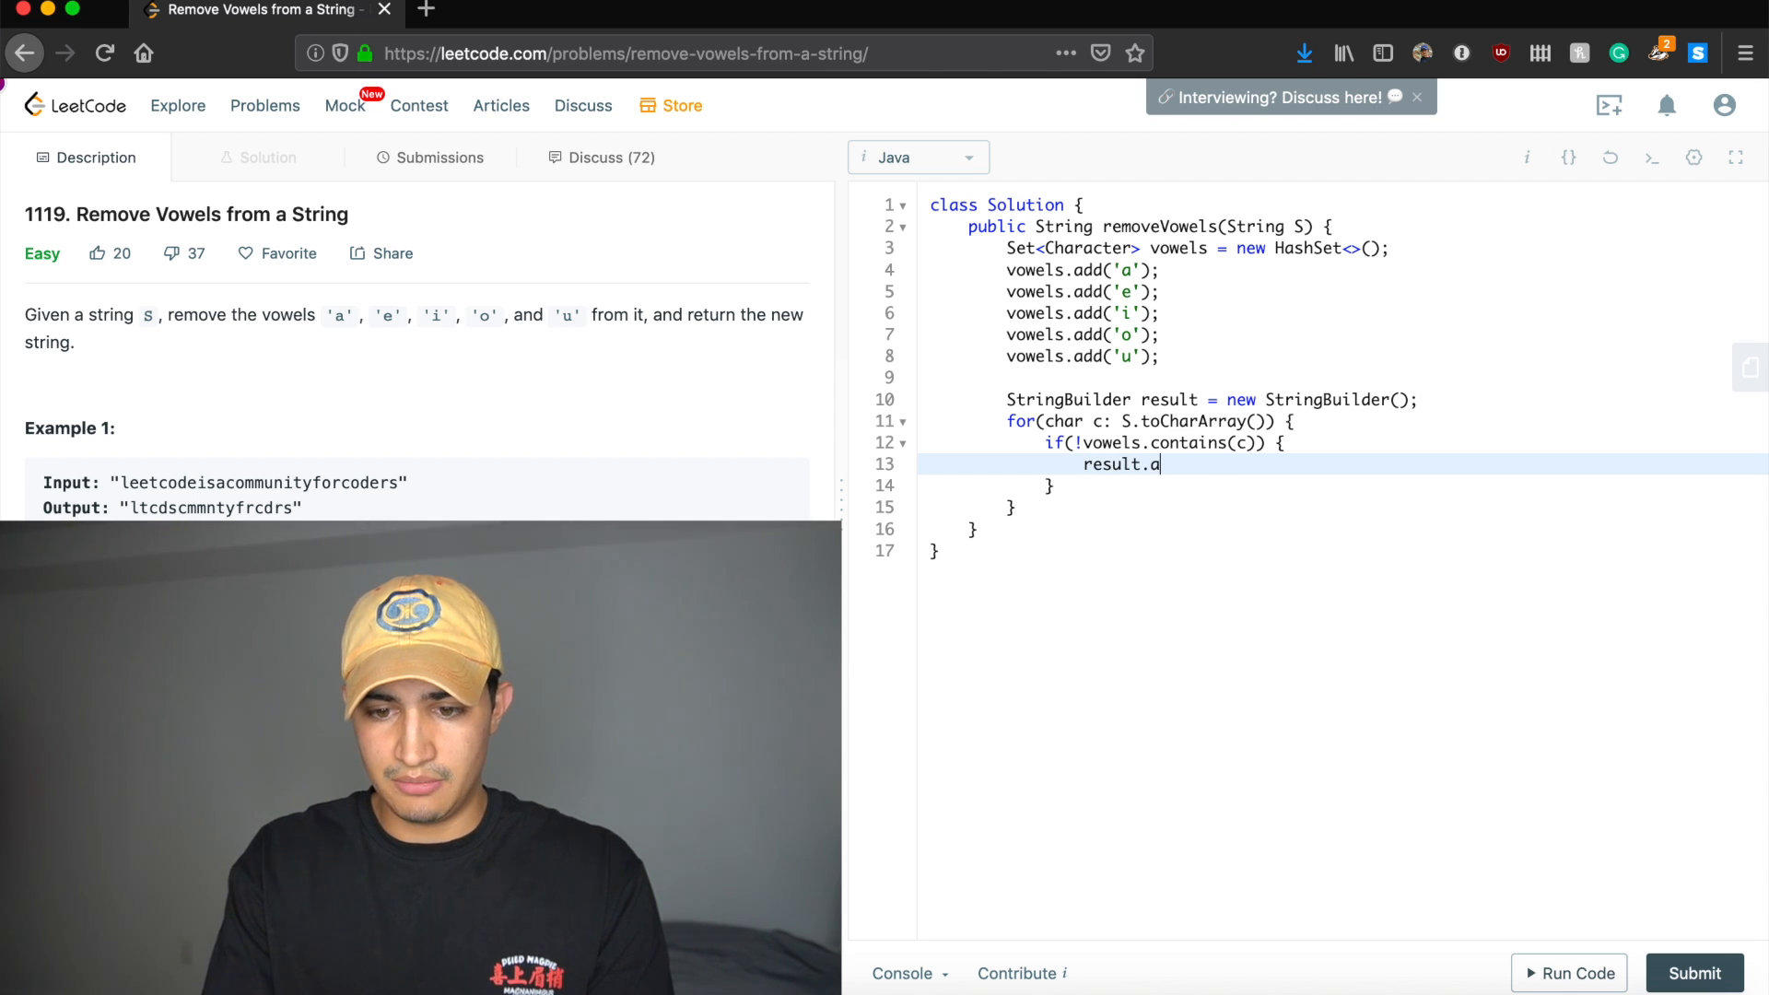
type("ppend(c);")
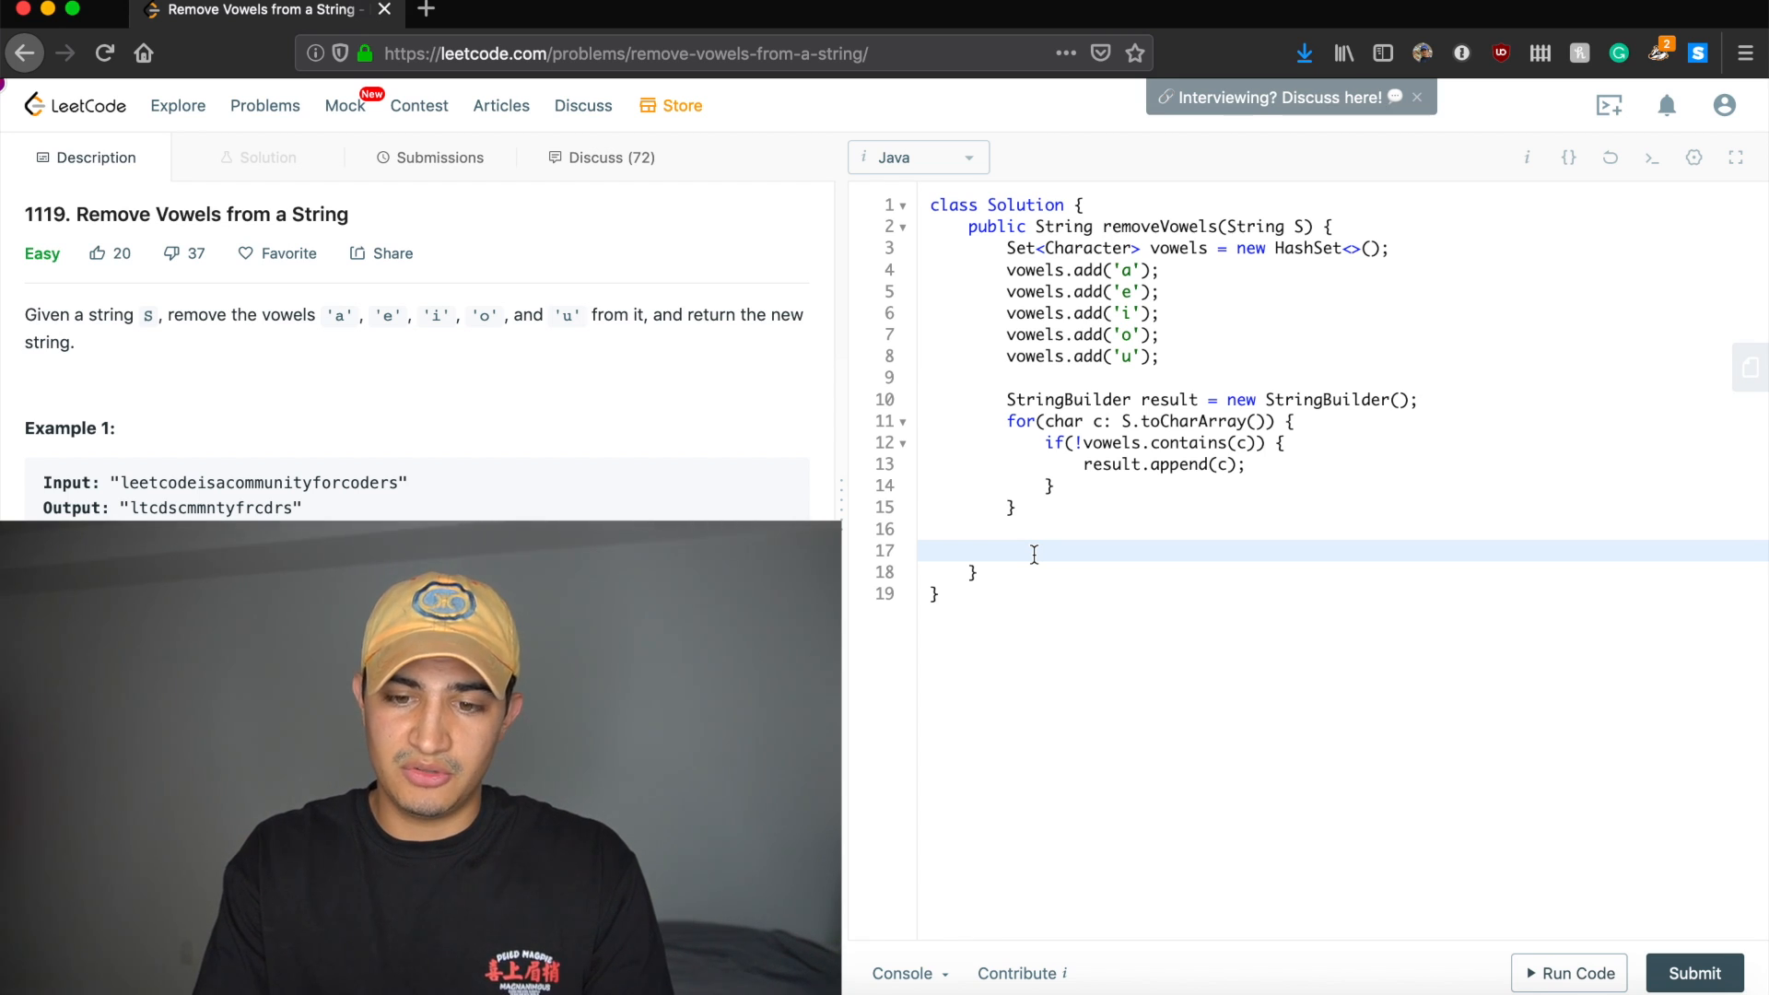
Return result.toString() and submit the solution for judging.
type("return resu")
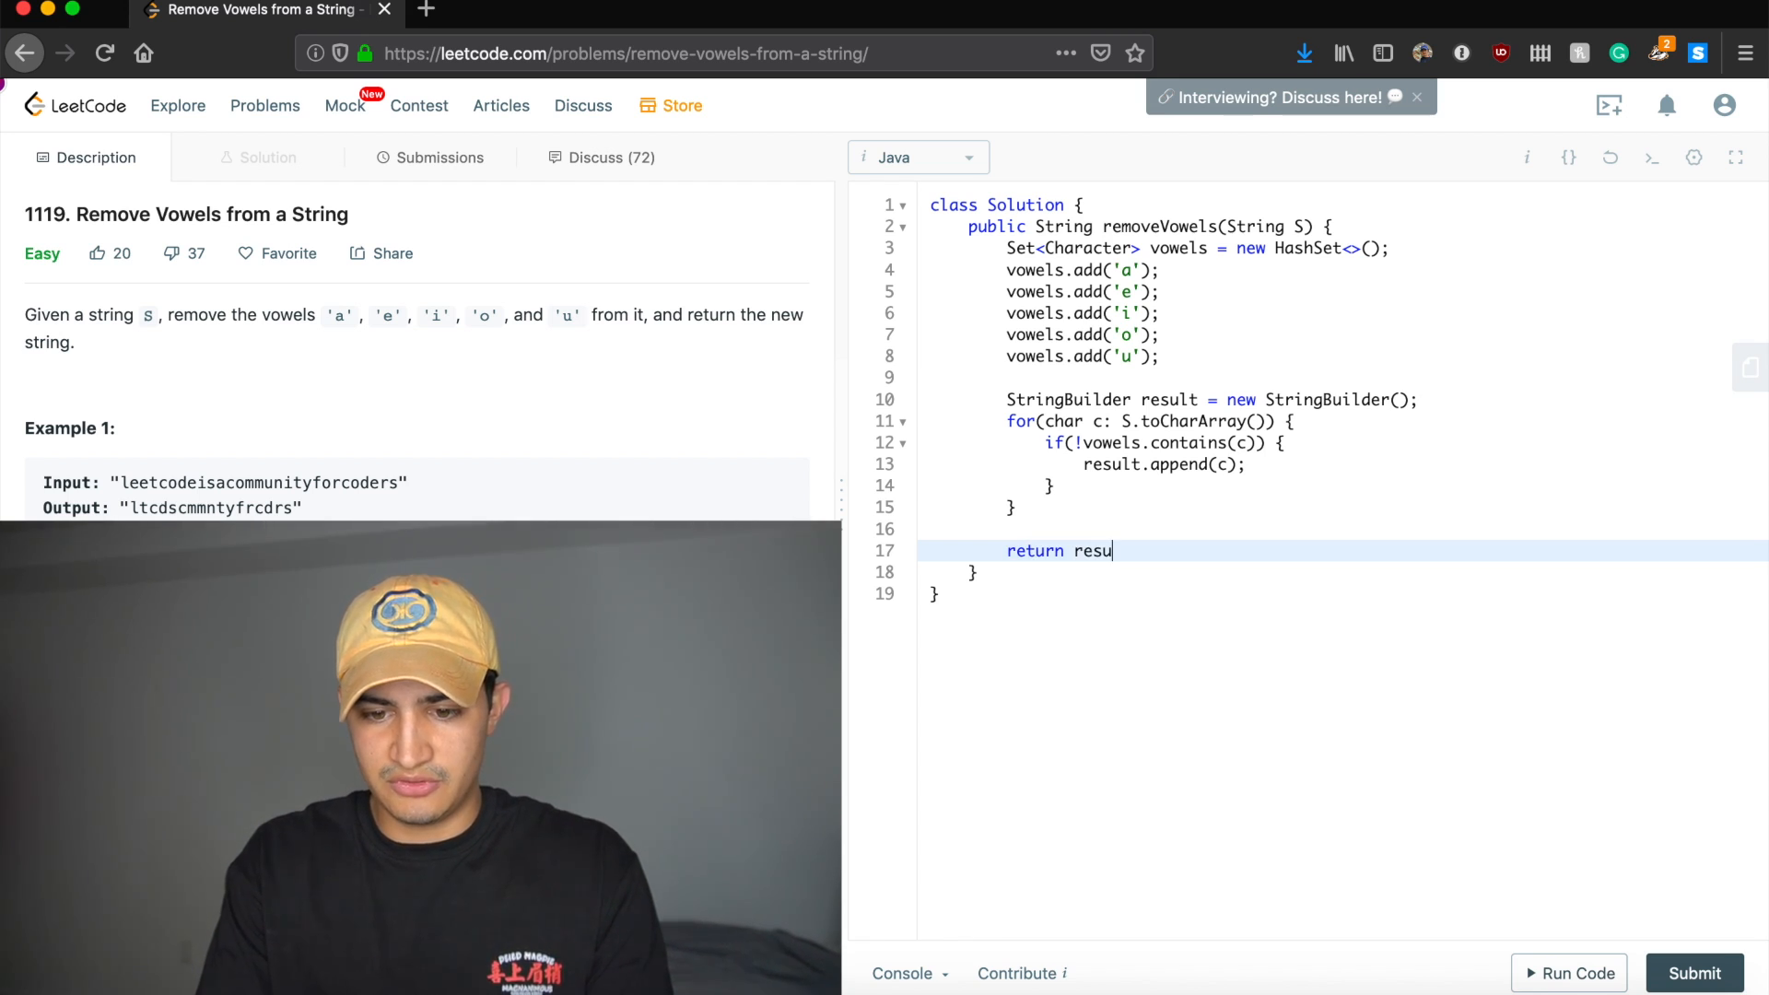
type("lt.toString();")
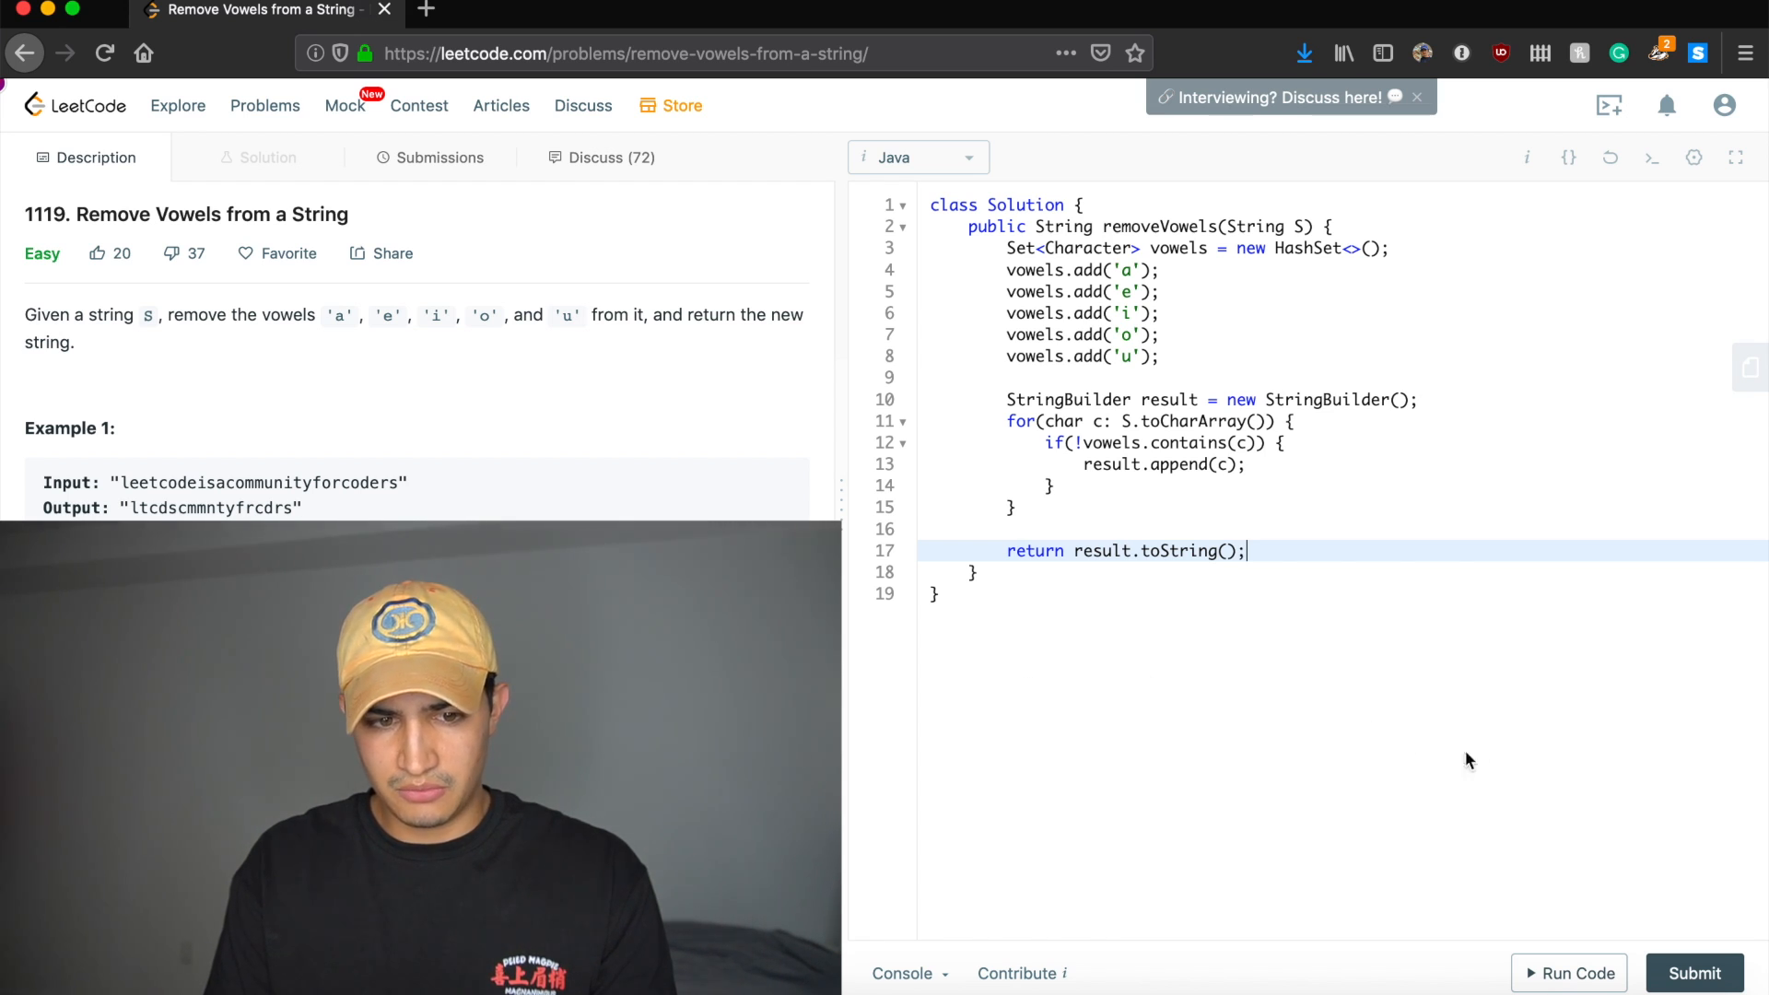
left_click(1693, 973)
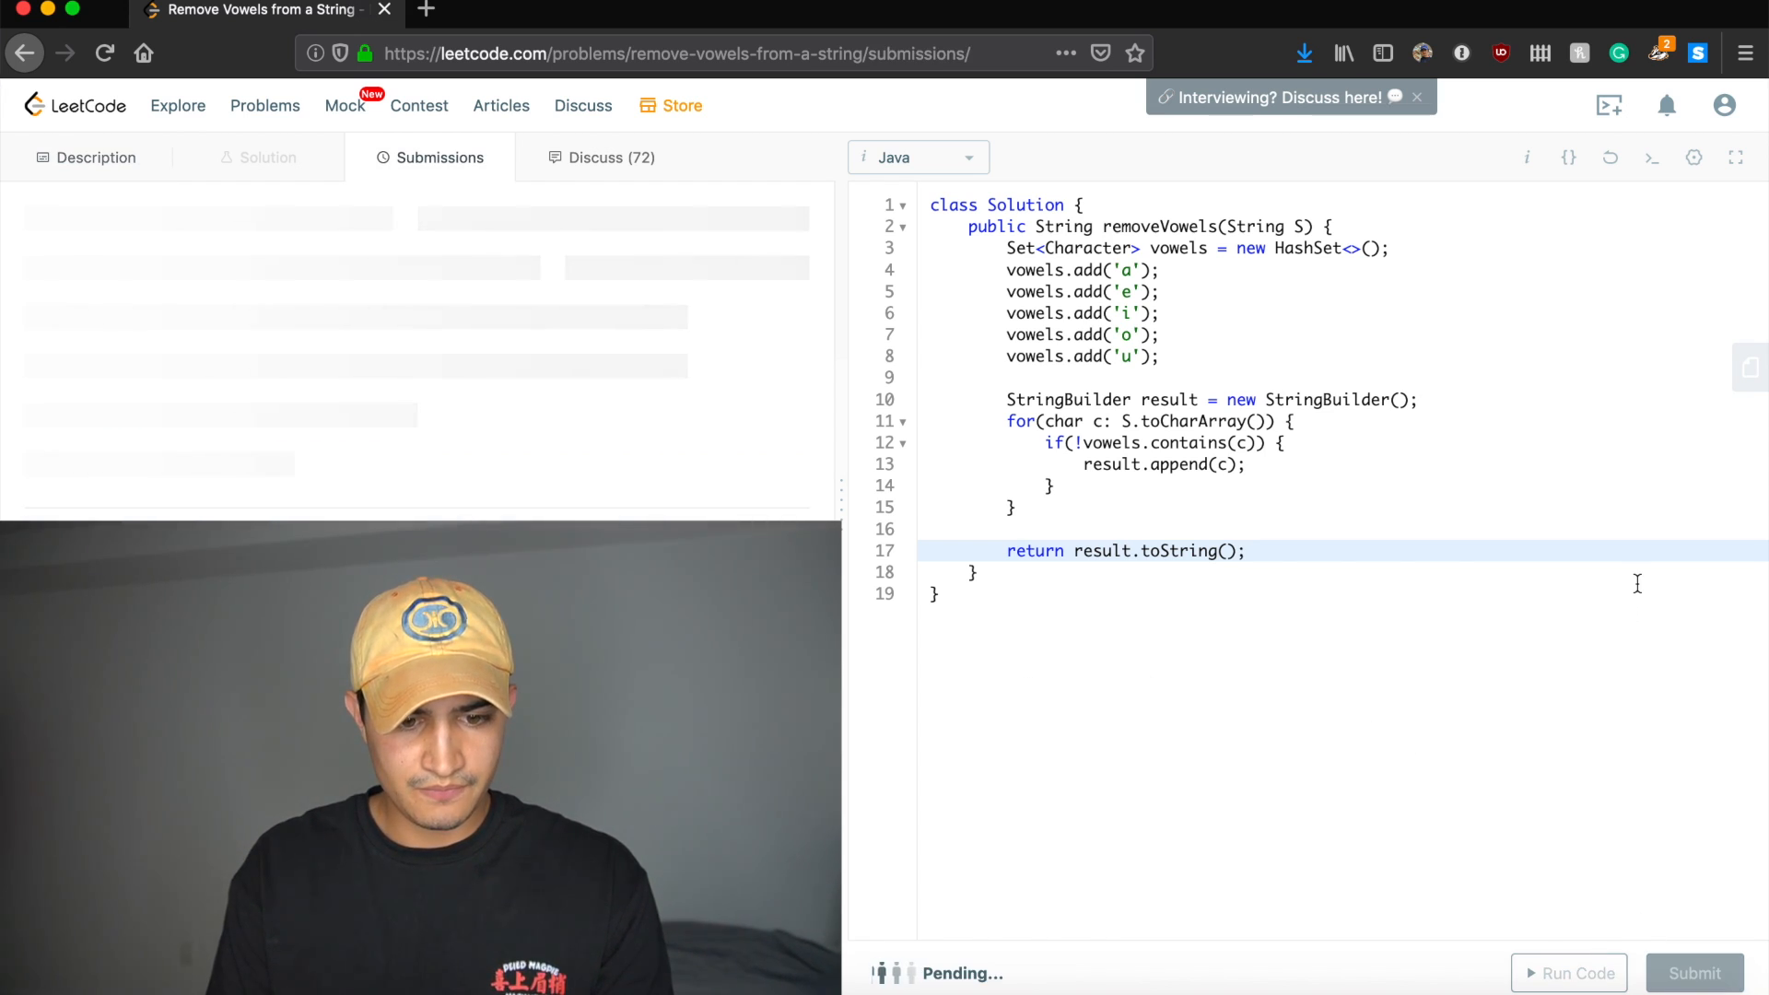